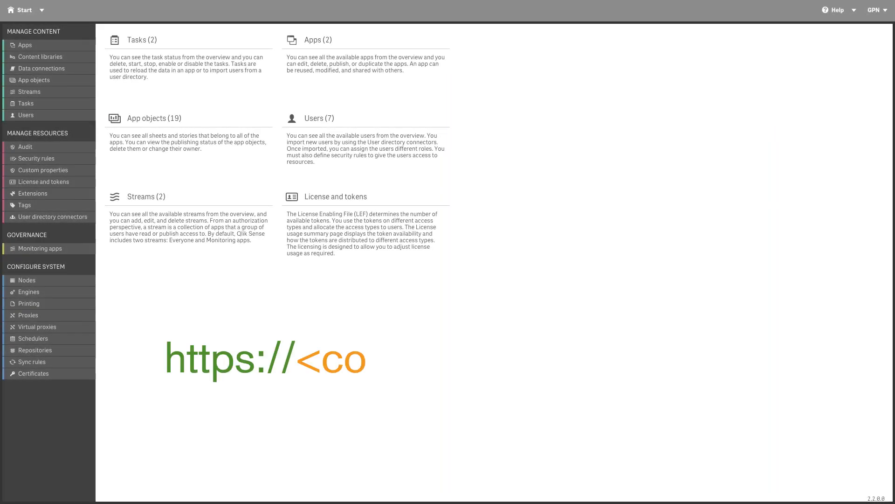
- Sign in with the computer name and go to Apps under Manage Content
text(mputer_name)
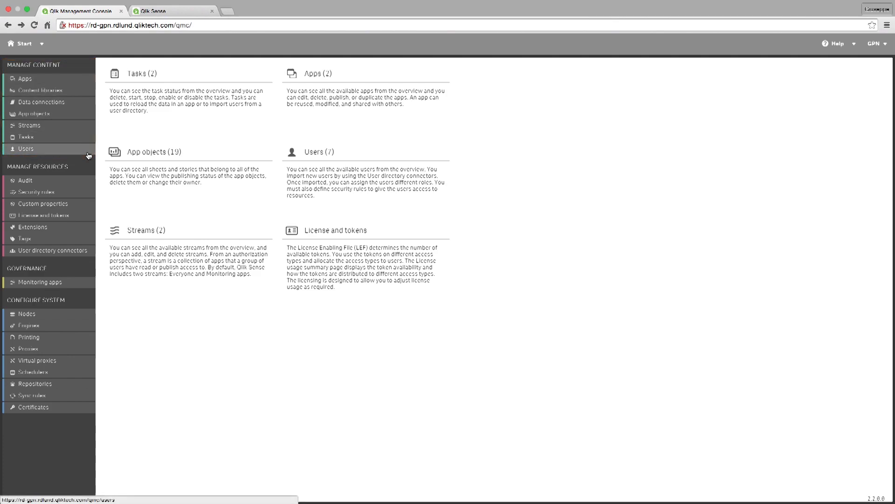
click(24, 78)
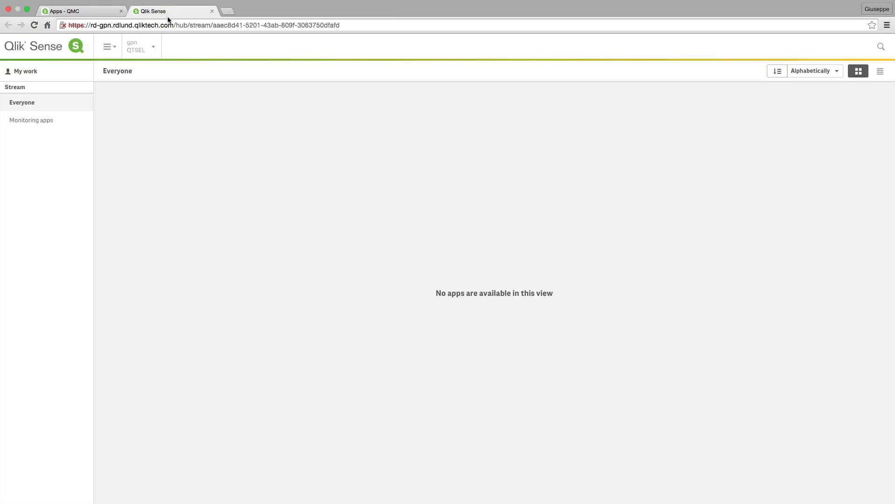
- In My work, create a new app named 'QMC App'
click(26, 71)
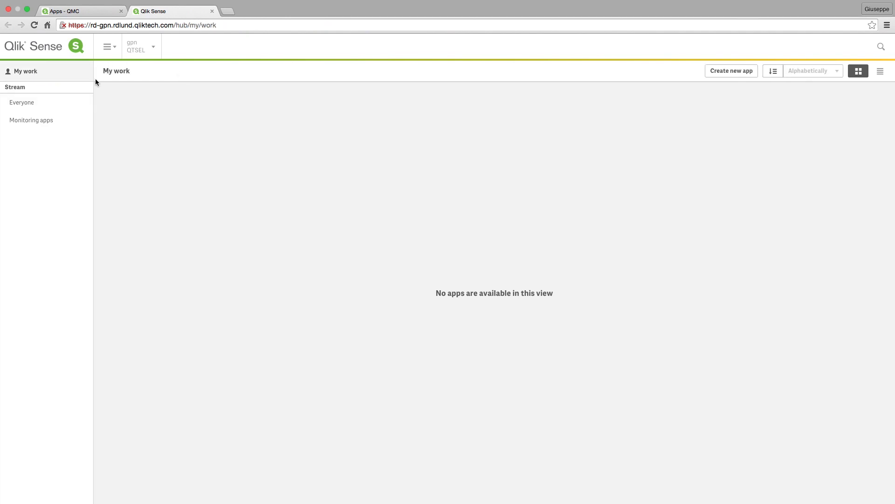
click(731, 70)
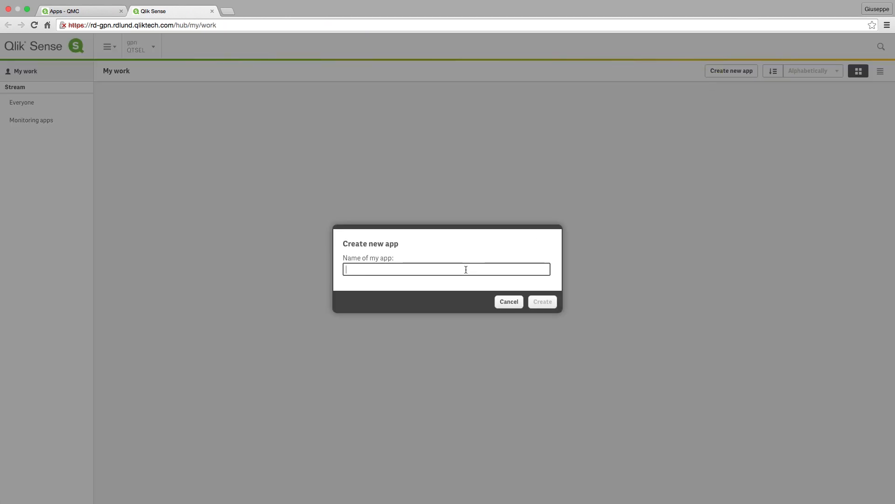
text(QMC App)
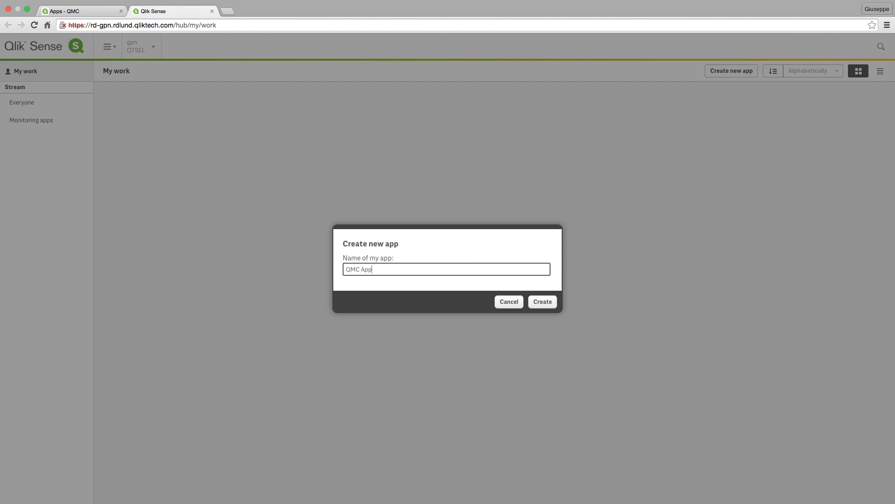
click(540, 301)
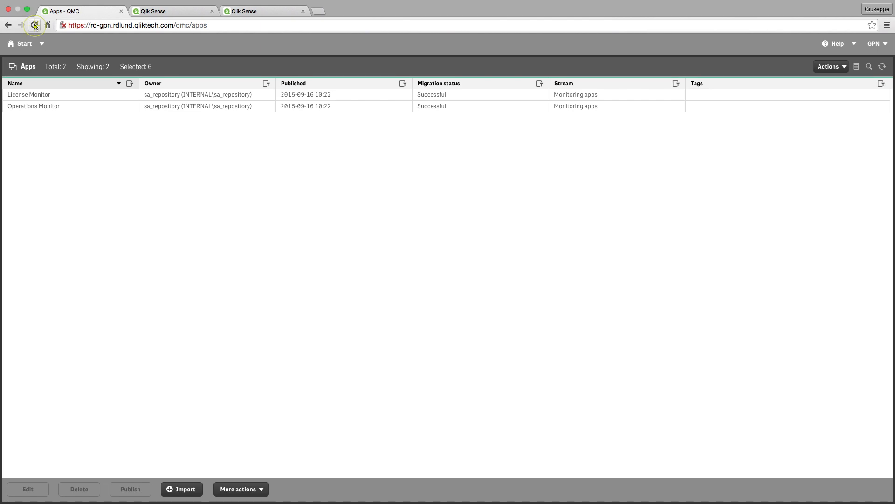
- Refresh Apps, publish QMC App to the Everyone stream, and return to Start
click(35, 24)
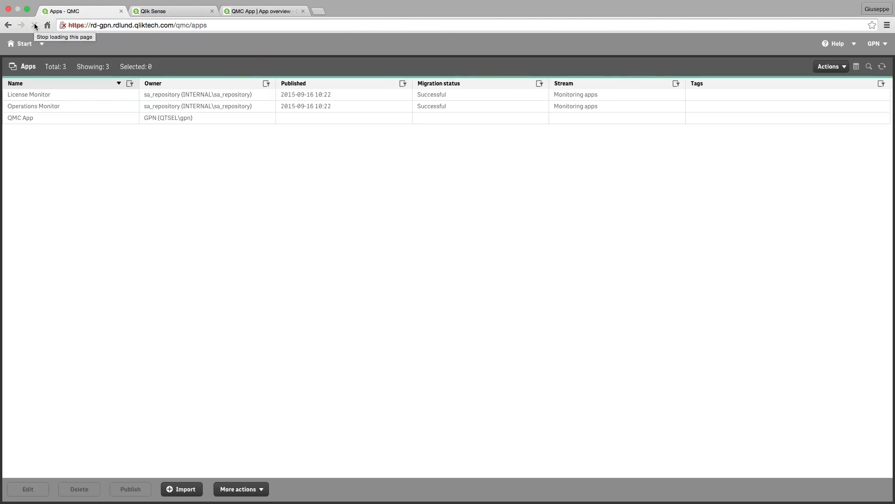
click(68, 118)
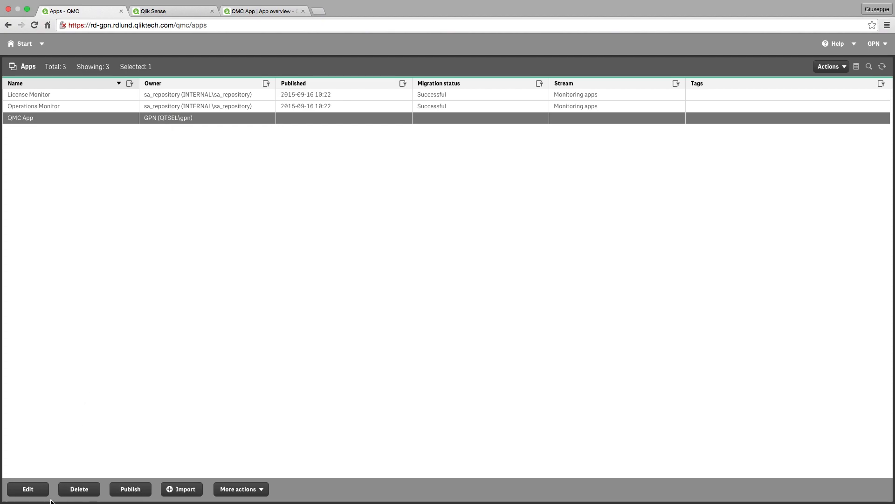
click(131, 489)
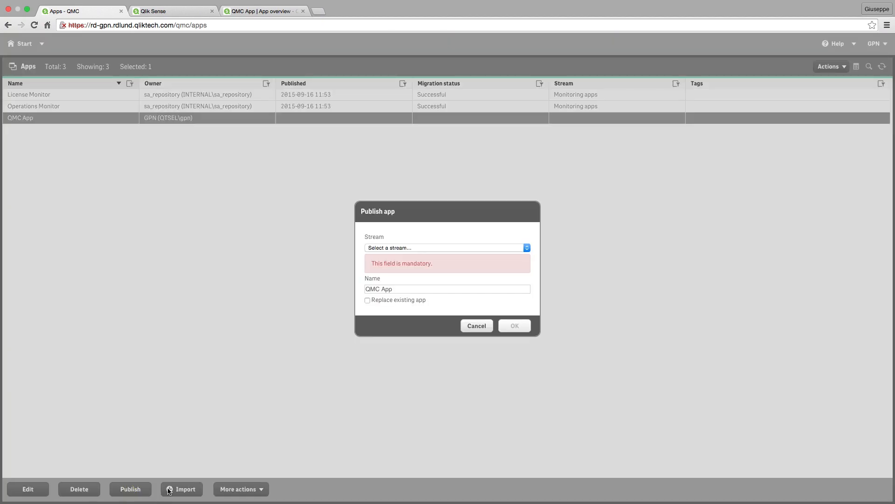
click(446, 247)
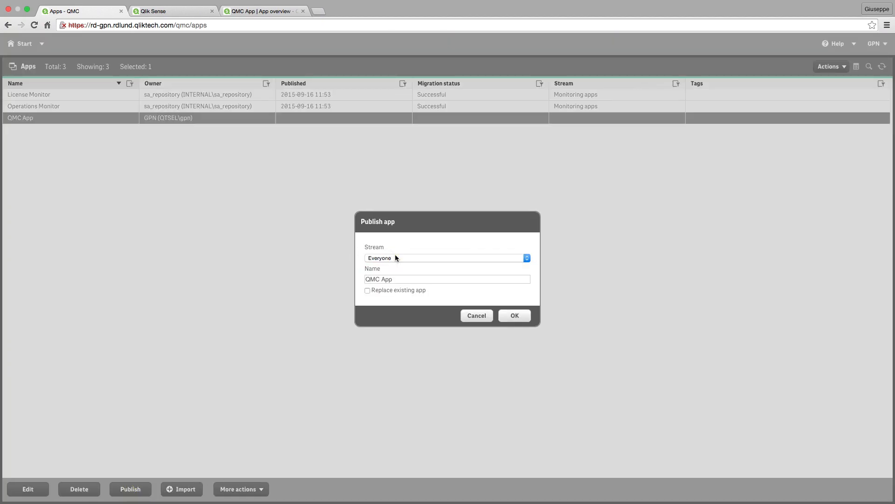
click(513, 316)
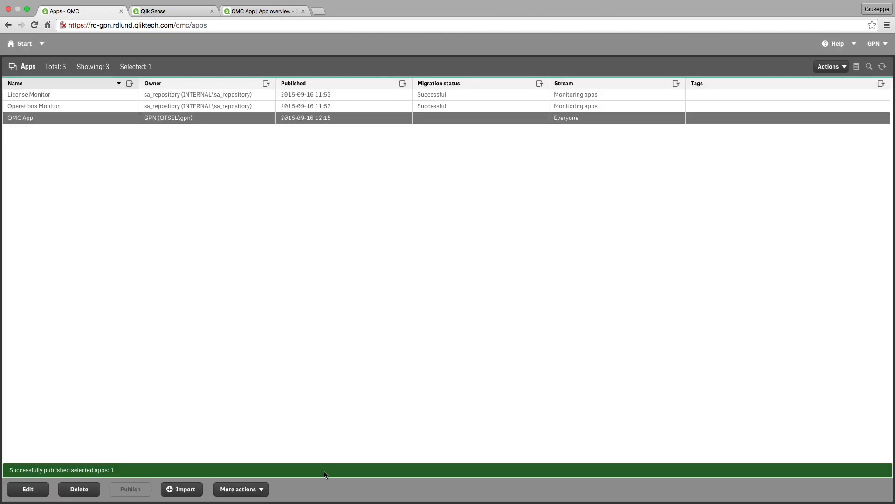
click(239, 488)
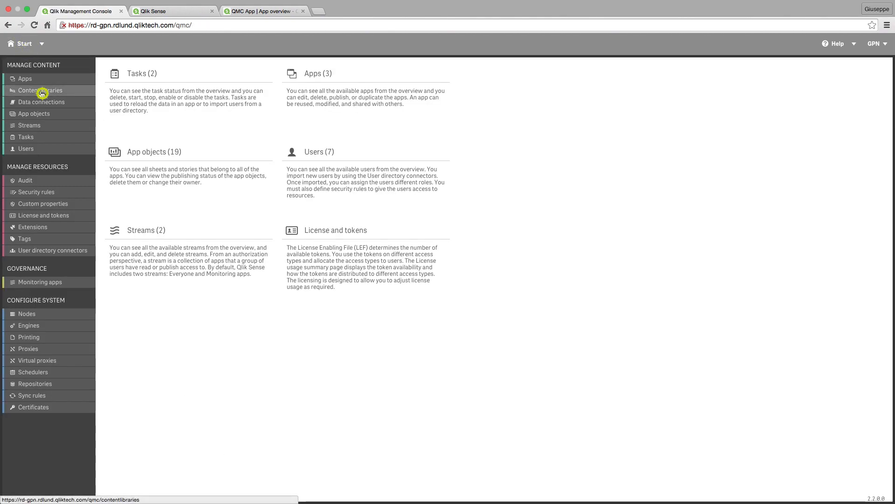
- Create content library 'QMC app Content Library' with tags shown and apply its access rule
click(39, 91)
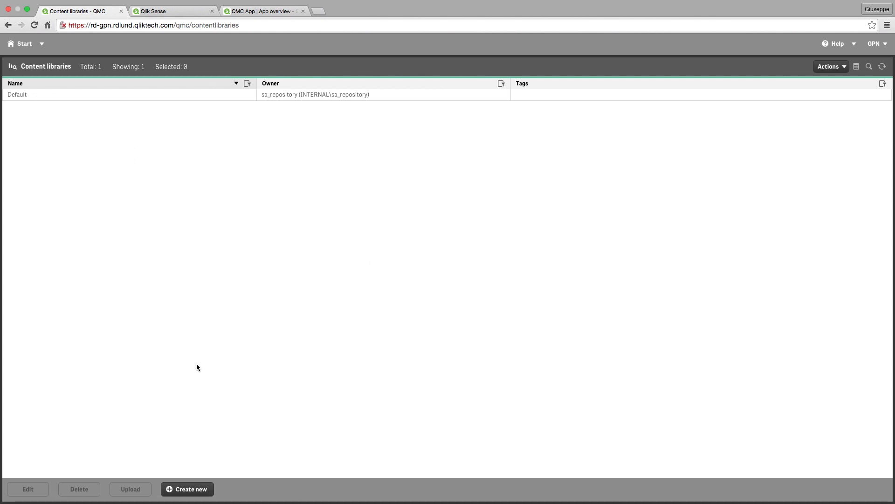
click(186, 489)
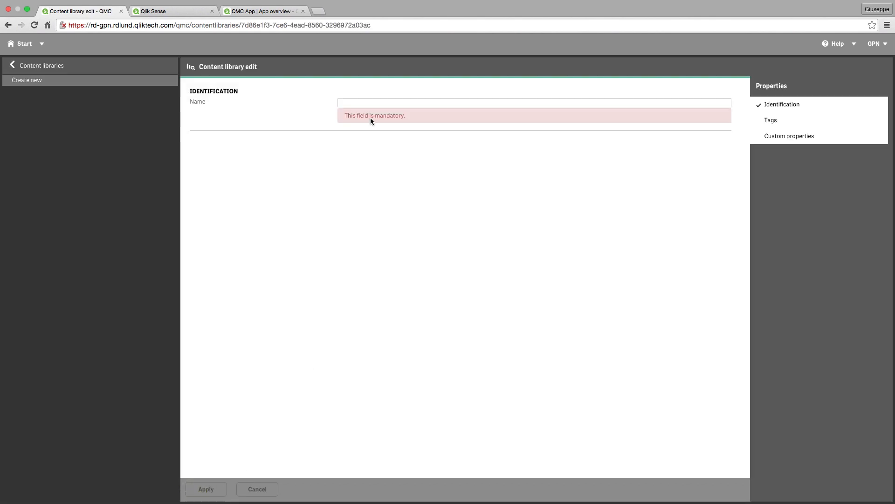
text(QMC app Content Library)
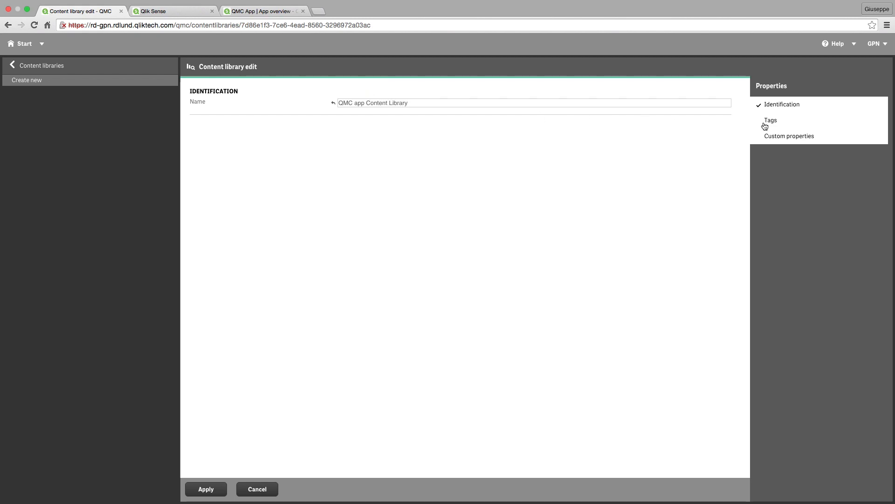
click(770, 120)
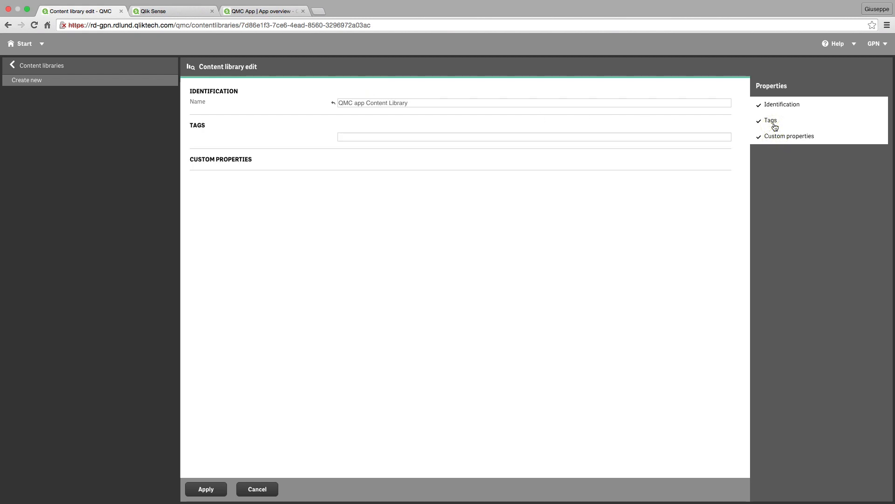
click(205, 489)
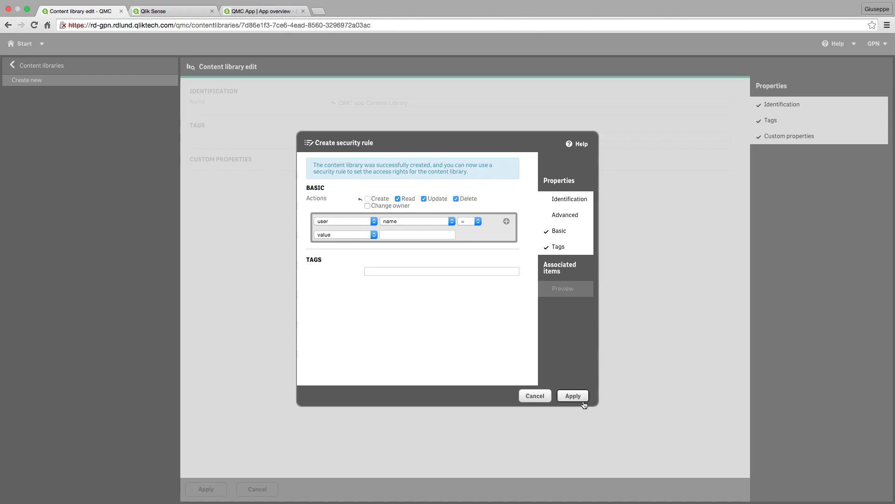
click(571, 396)
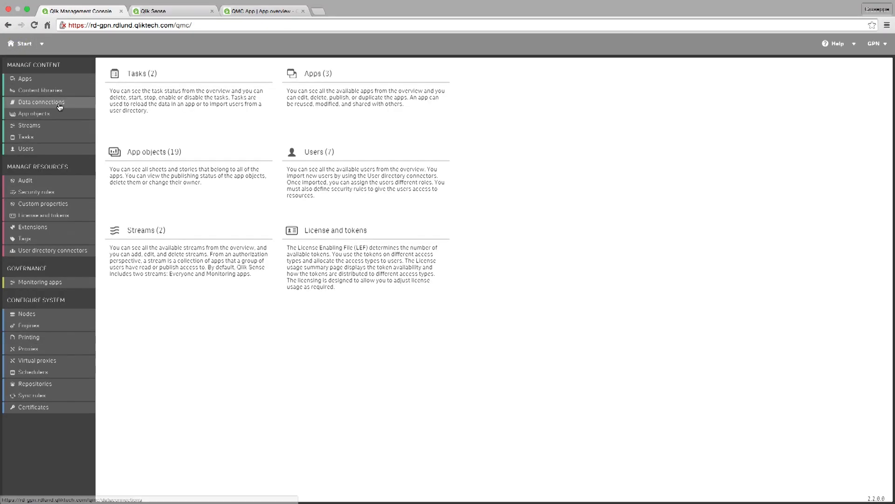
- Show the data connections list, then switch to the QMC App overview tab
click(40, 102)
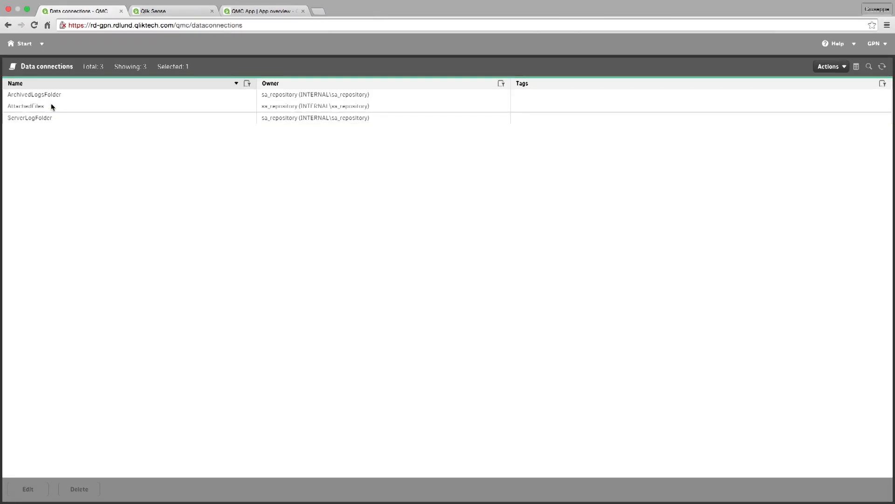
click(263, 11)
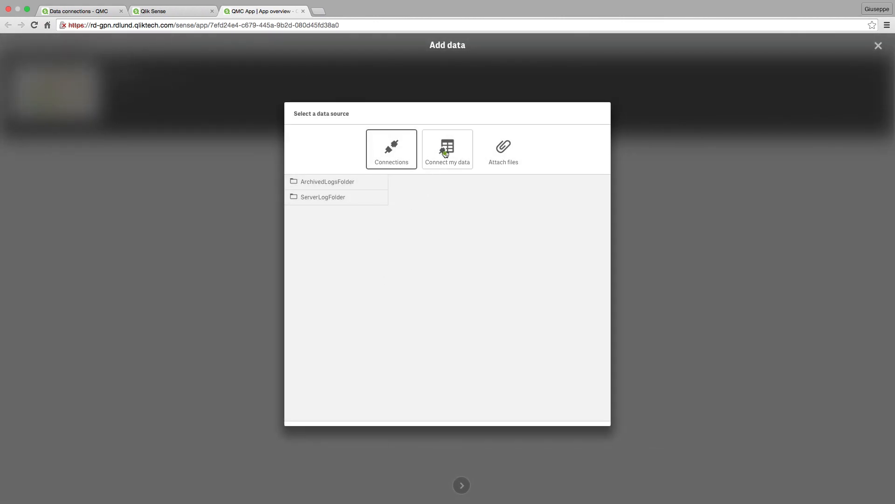
- Connect my data from C: Tutorials source, load Sales.xlsx, and go back to QMC
click(447, 148)
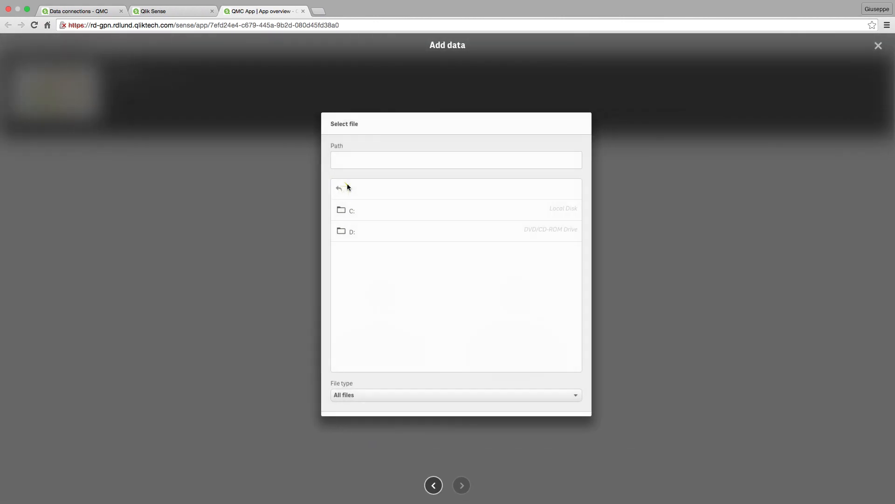
click(352, 209)
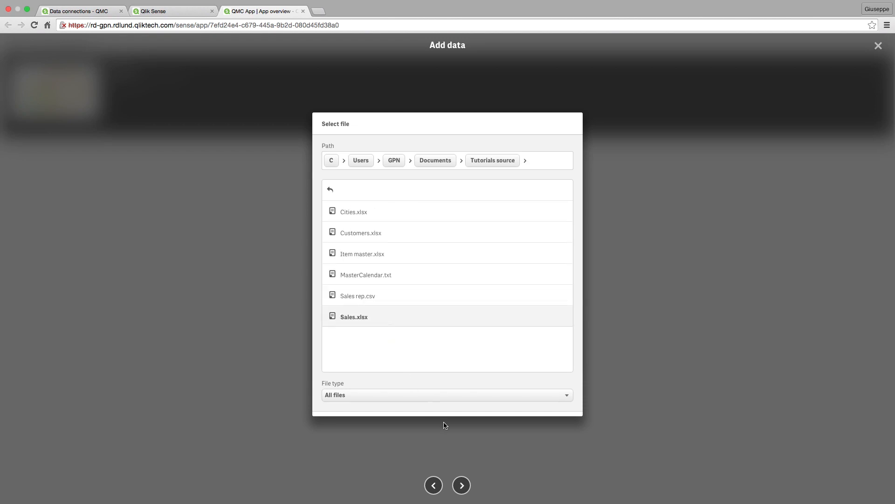
double_click(354, 317)
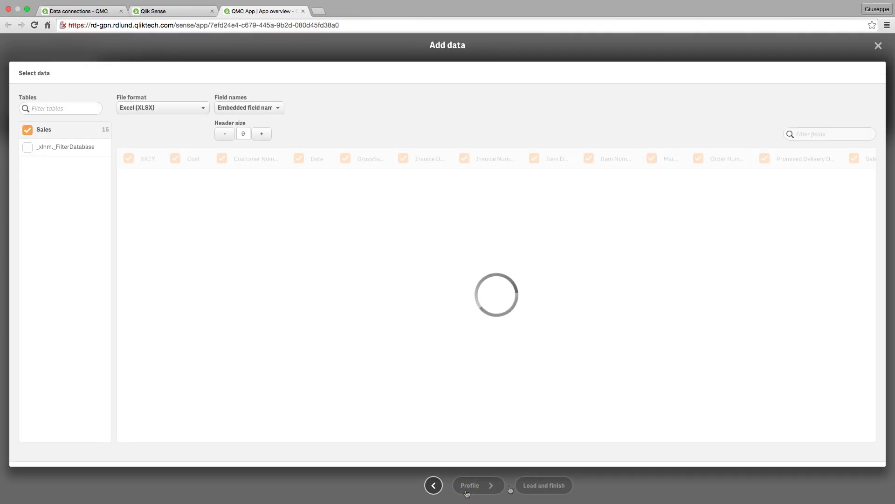
click(543, 485)
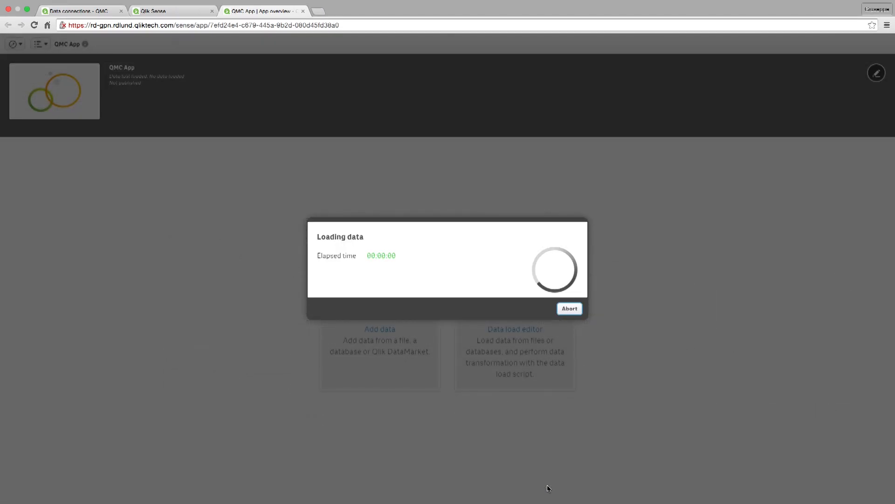
click(80, 10)
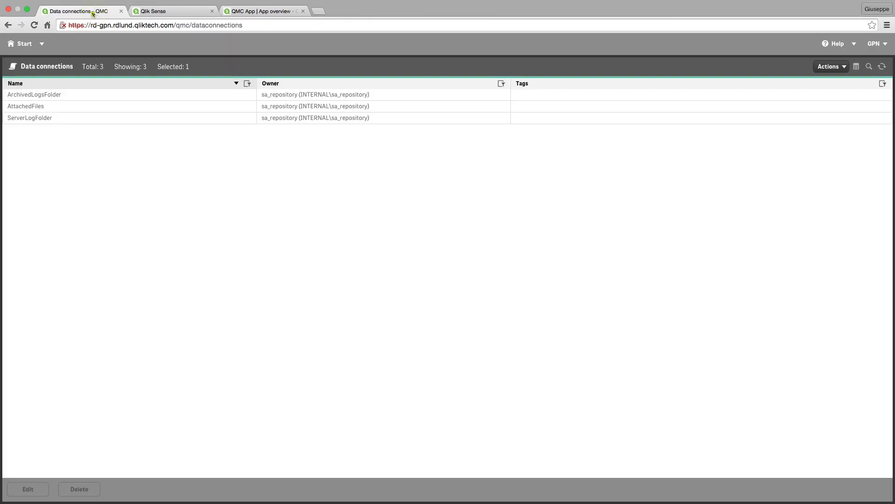
- Refresh data connections, edit Tutorials source and view its associated security rules
click(33, 25)
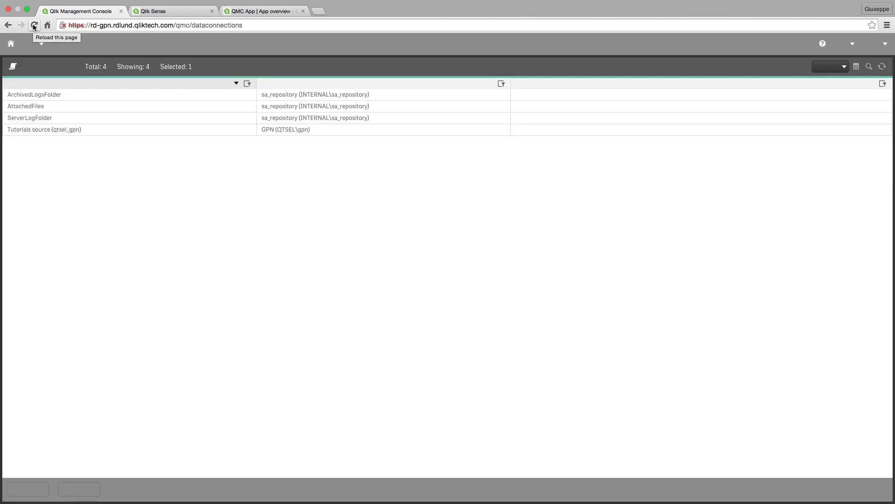
click(33, 25)
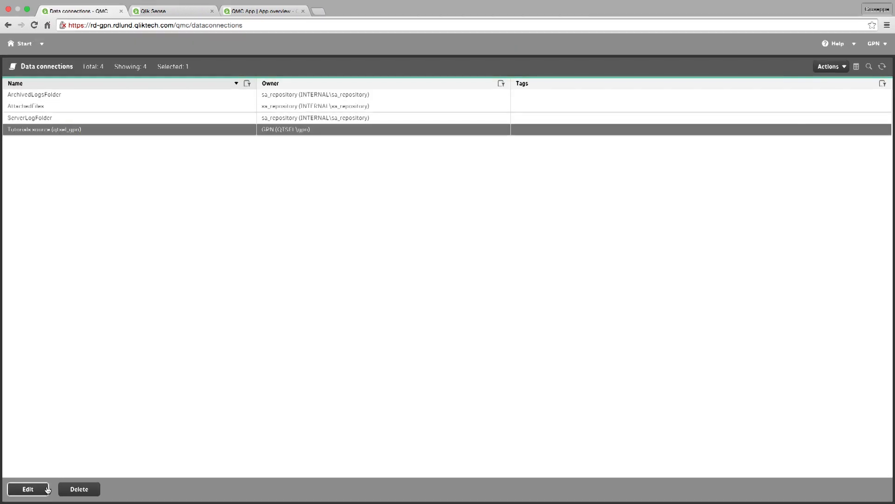
click(27, 489)
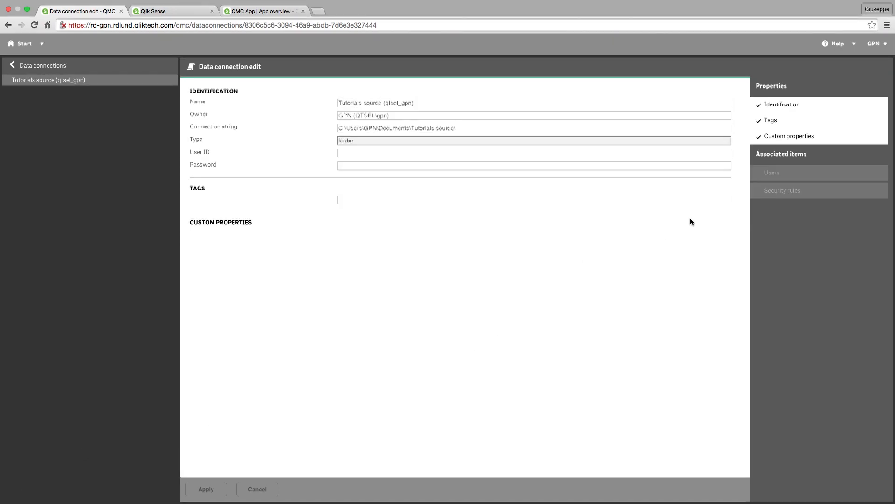
click(783, 190)
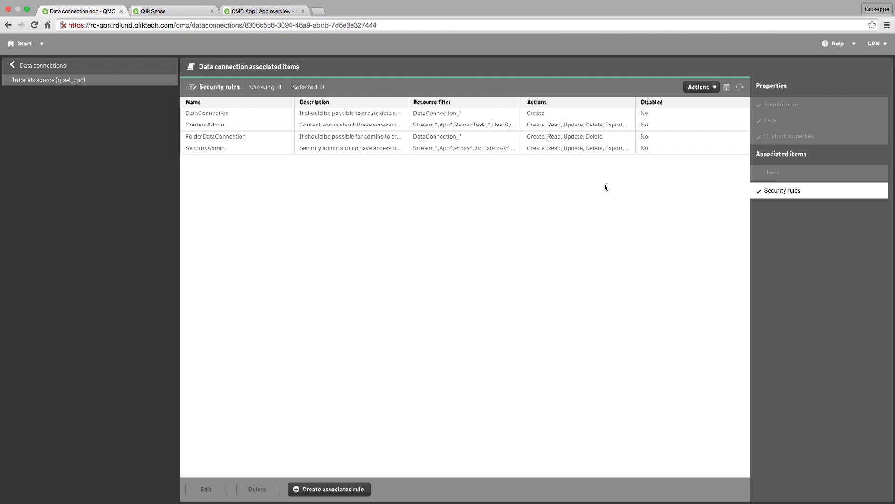
mouse_move(422, 383)
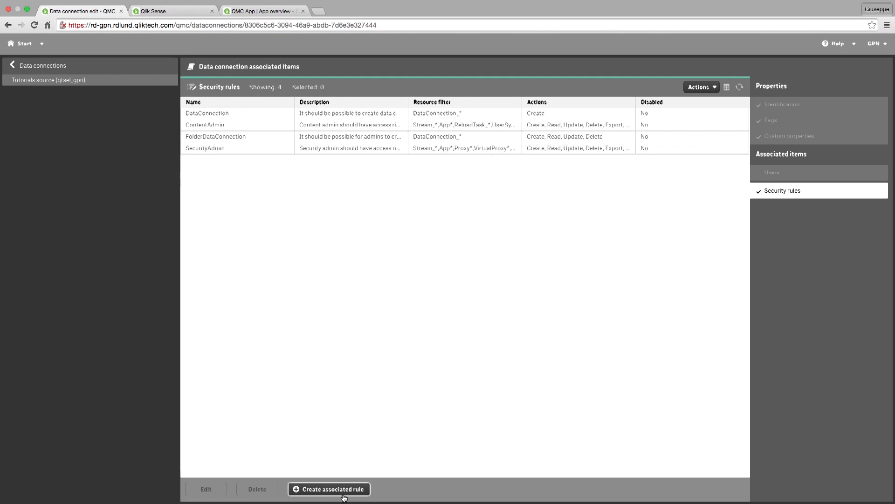
mouse_move(194, 260)
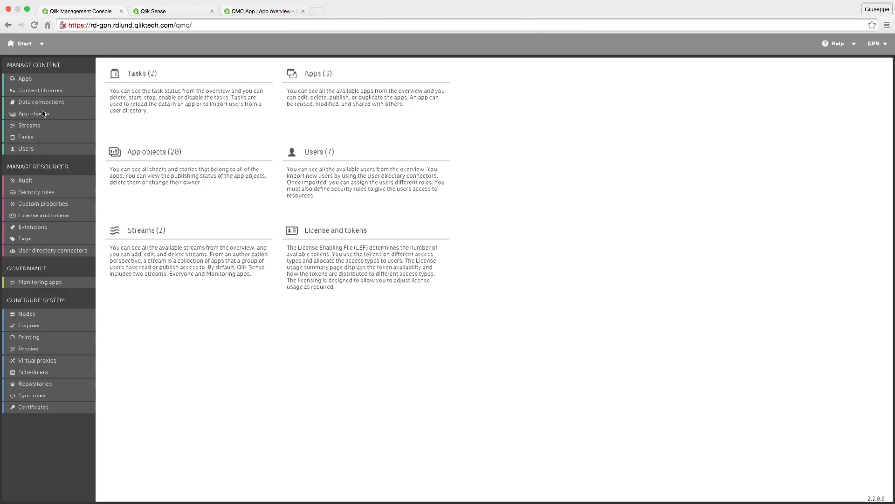
click(31, 114)
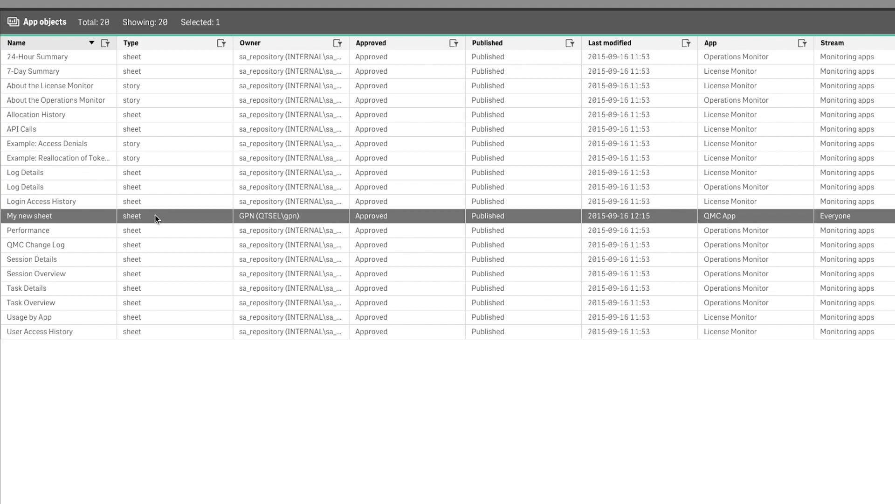
mouse_move(386, 220)
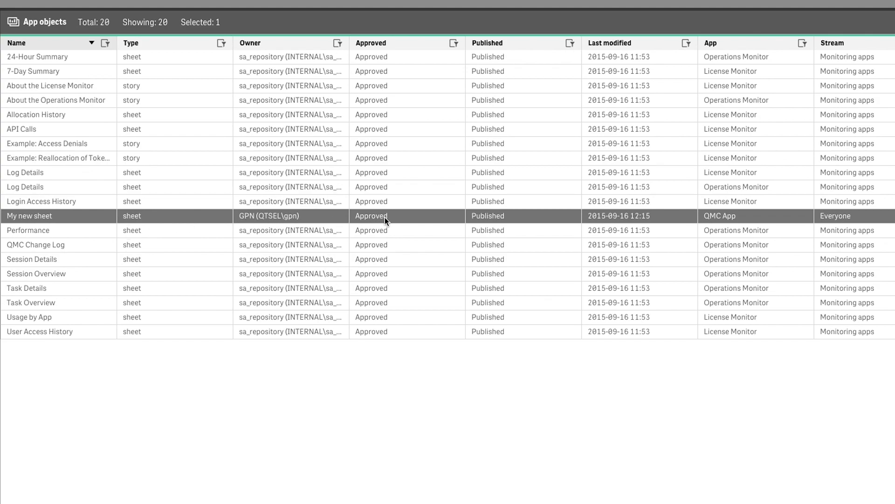
mouse_move(481, 225)
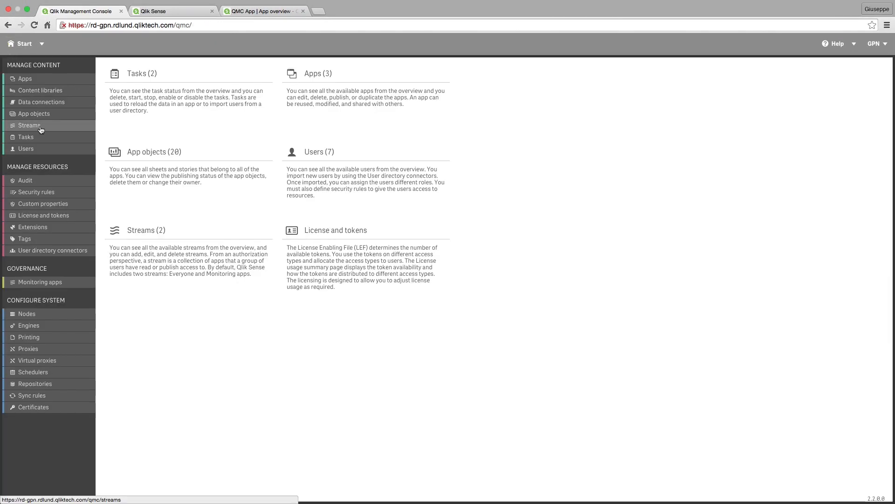
mouse_move(49, 129)
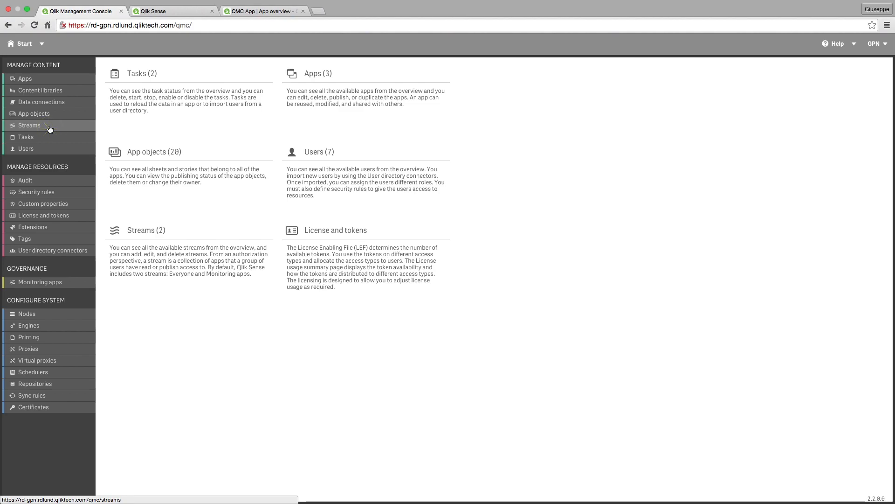
- In Streams, edit the Everyone stream and view its associated users
click(29, 125)
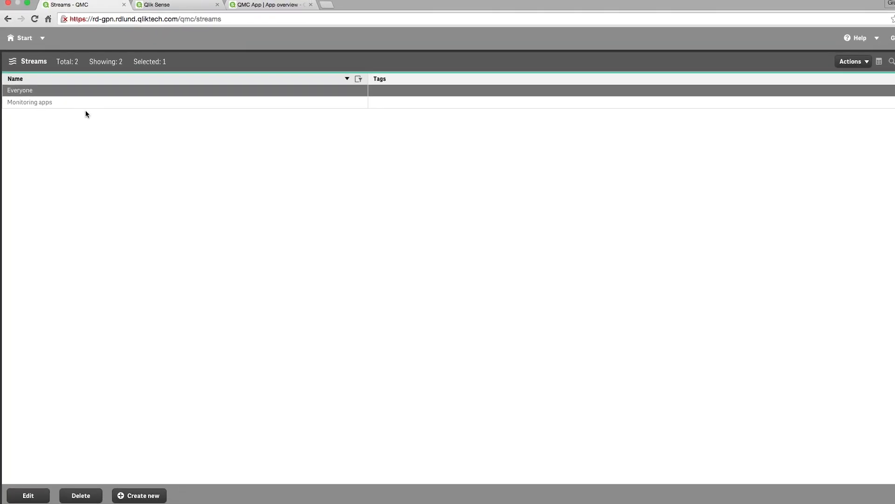
click(27, 495)
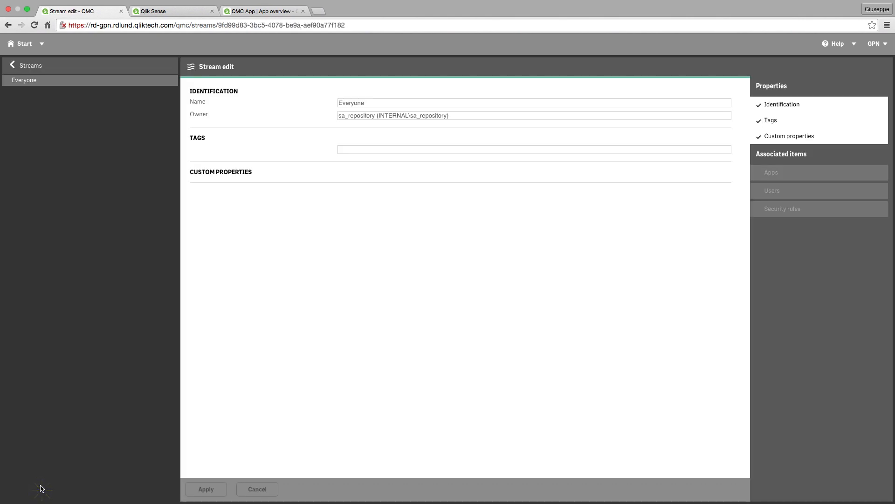
mouse_move(785, 190)
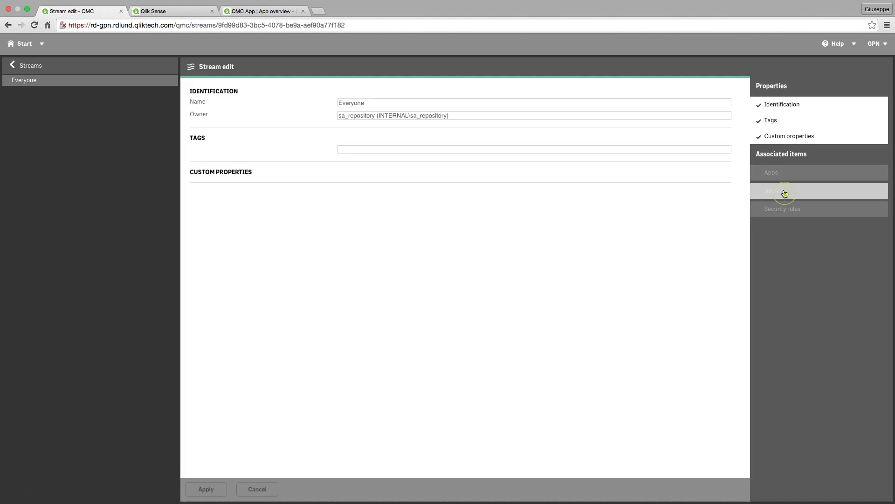
click(772, 190)
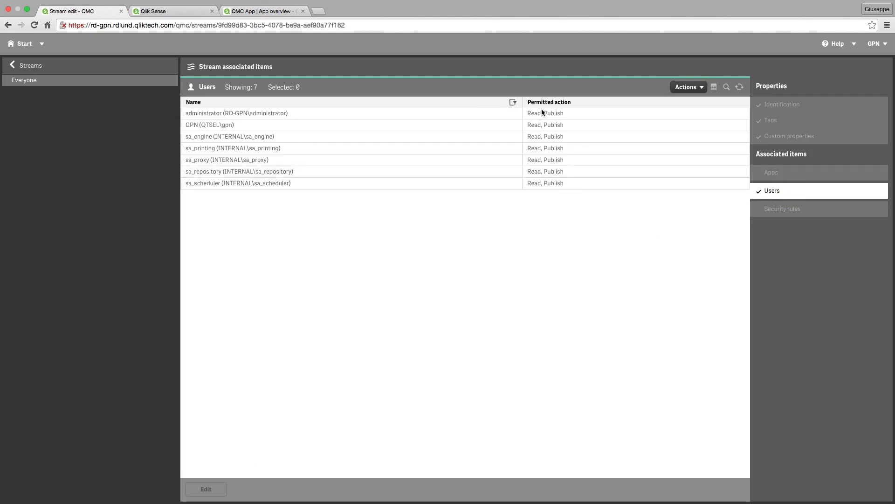
- View the Everyone stream's security rules, start an associated rule and cancel it
click(783, 208)
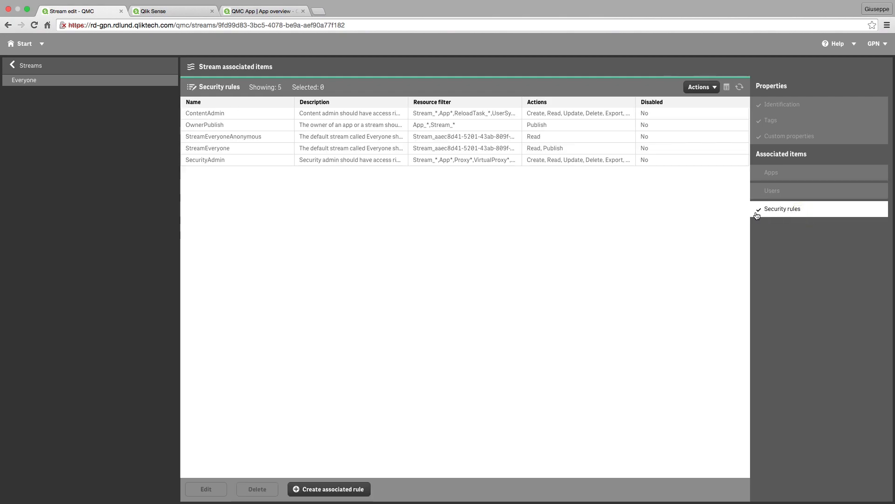
click(329, 489)
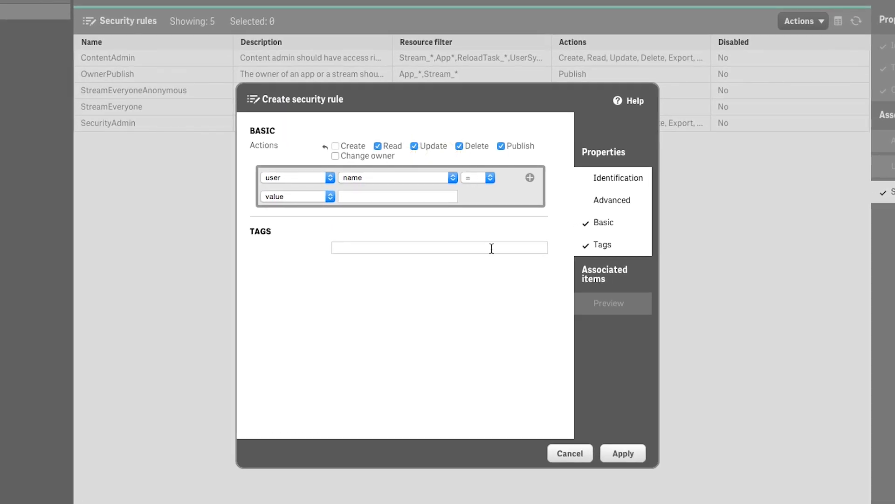
click(622, 453)
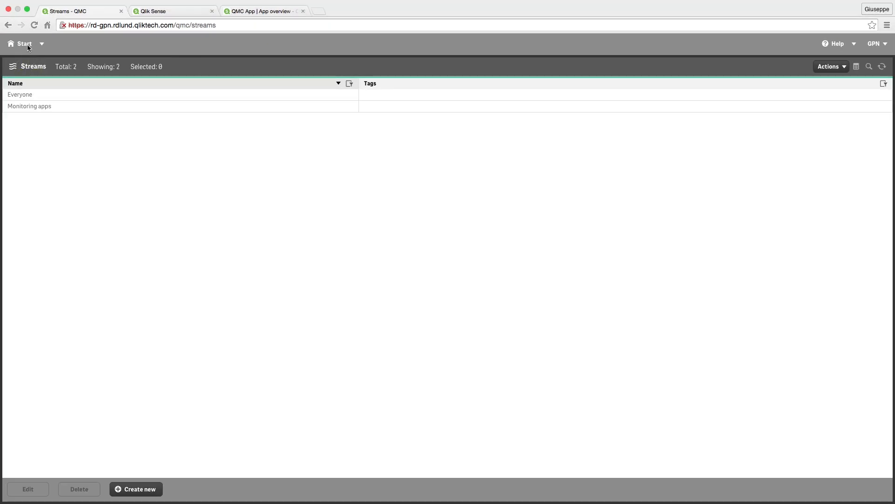
- From Start, go to Tasks and toggle the More actions dropdown on the reload tasks
click(24, 44)
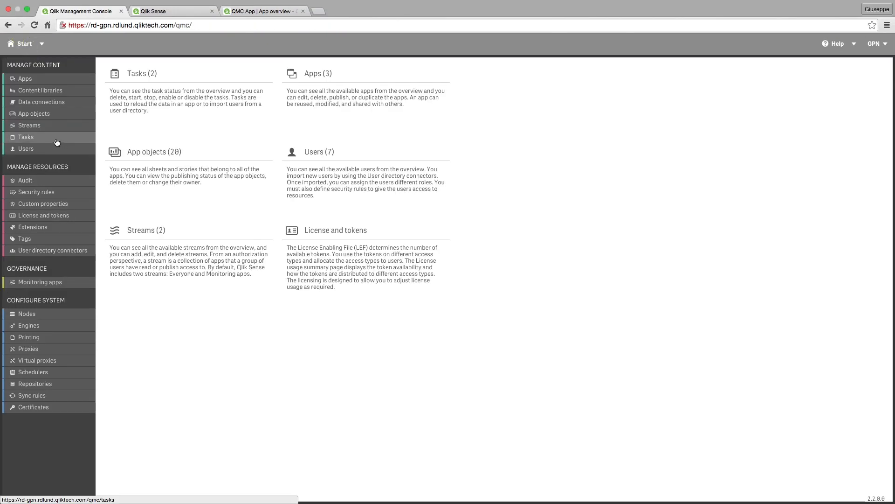
click(25, 137)
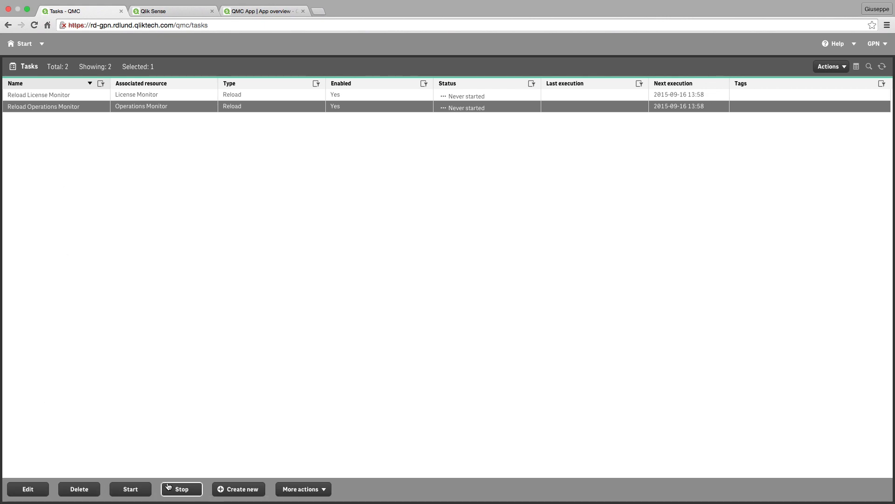
click(303, 489)
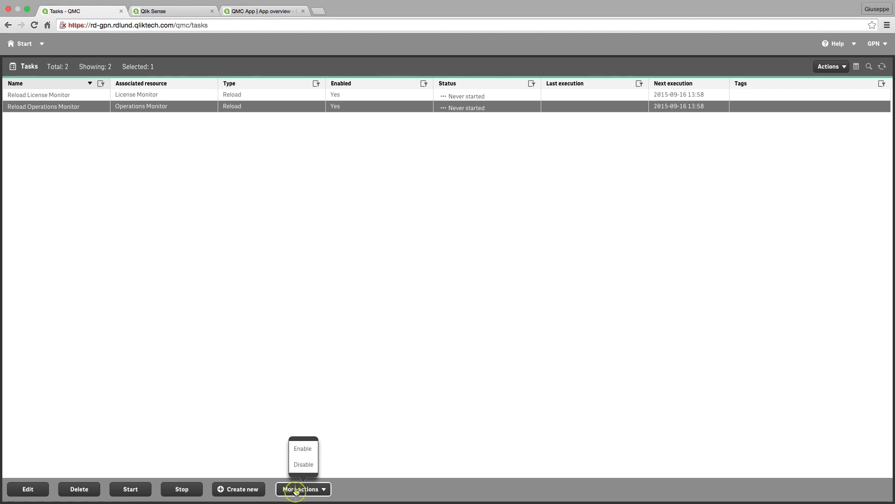
click(303, 488)
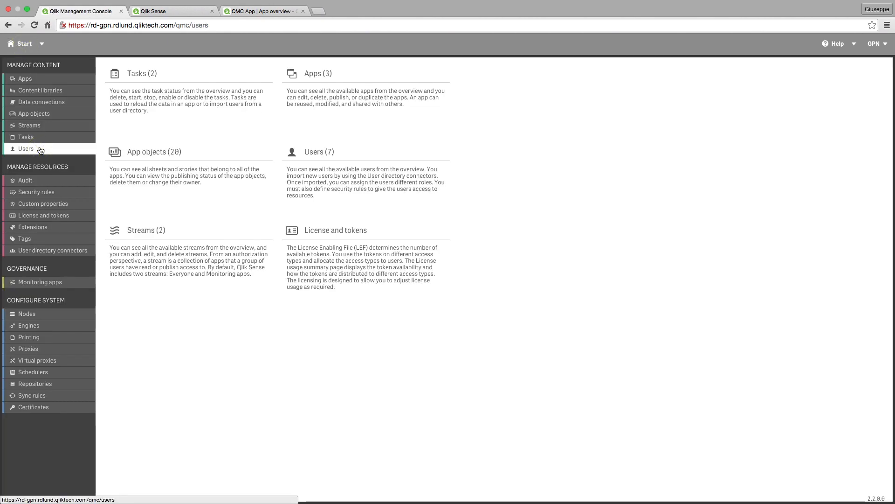
click(25, 148)
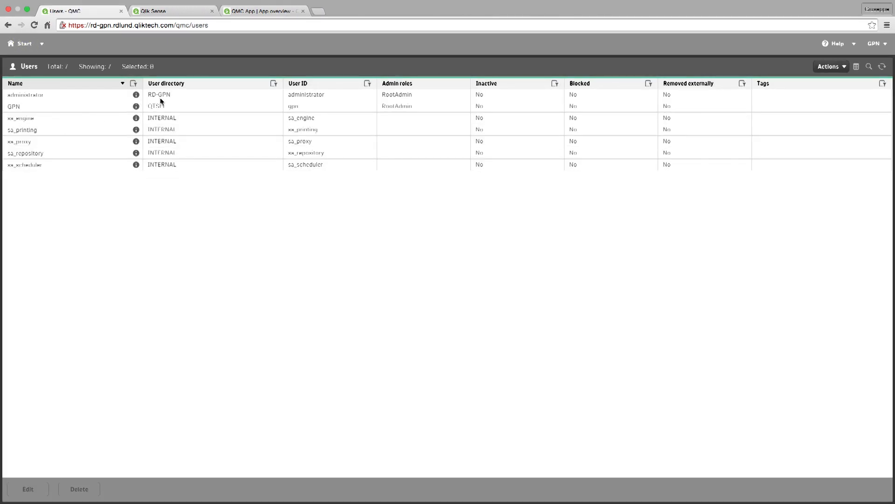
click(26, 94)
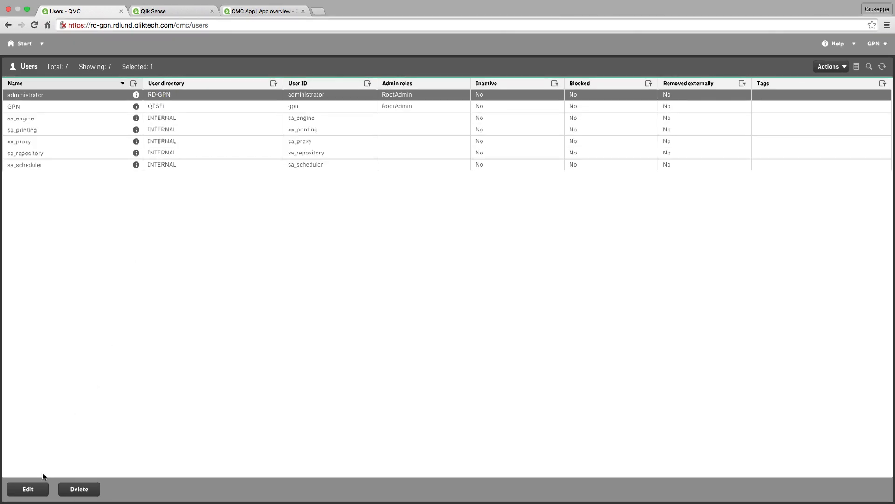
click(27, 488)
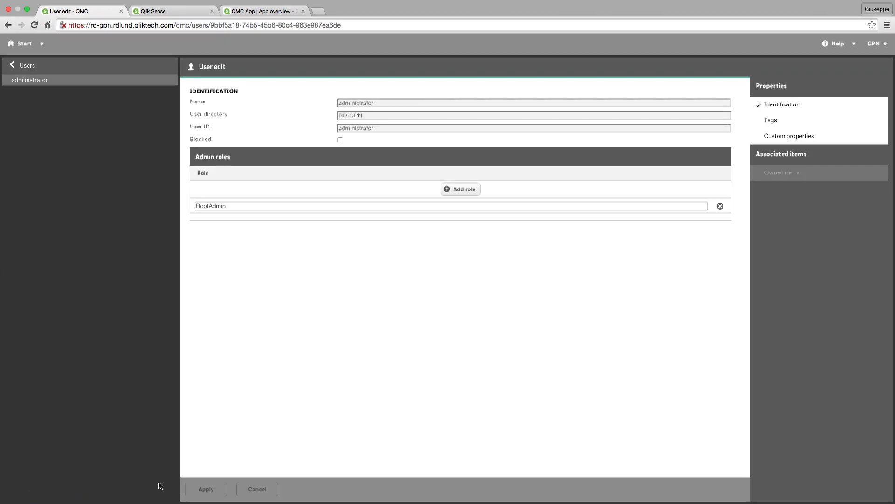
click(460, 189)
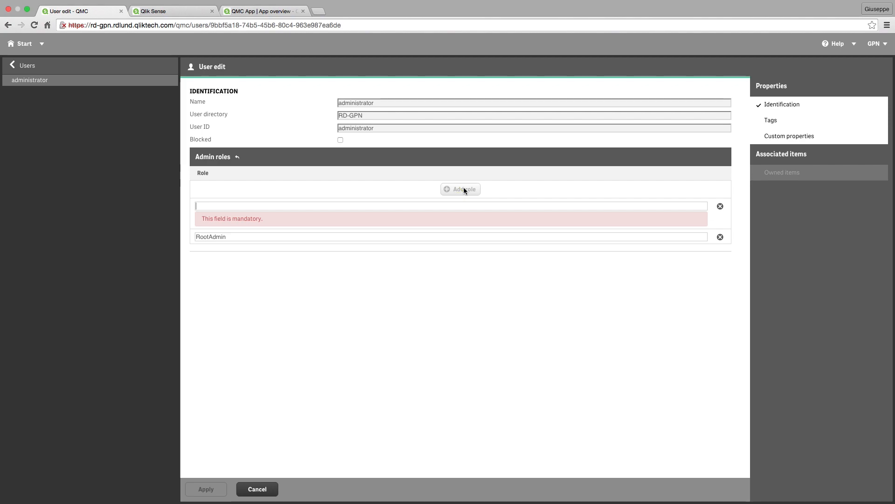
click(451, 206)
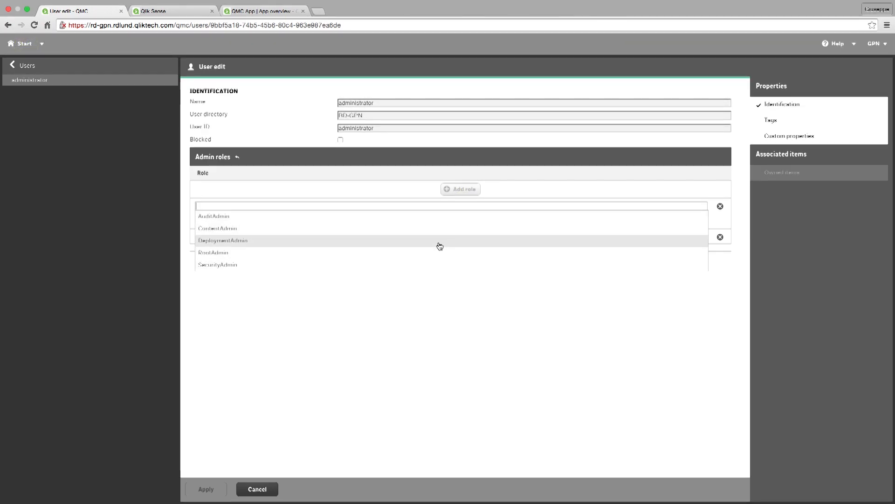
mouse_move(316, 253)
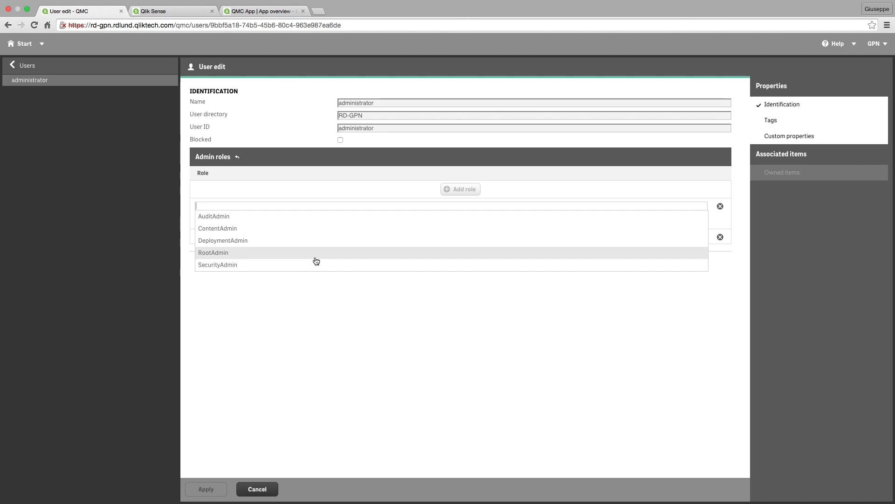
click(213, 253)
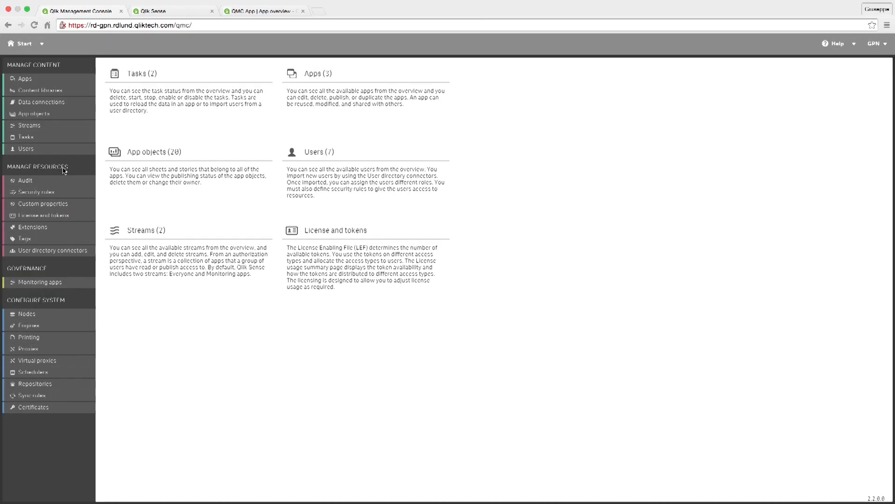
mouse_move(79, 167)
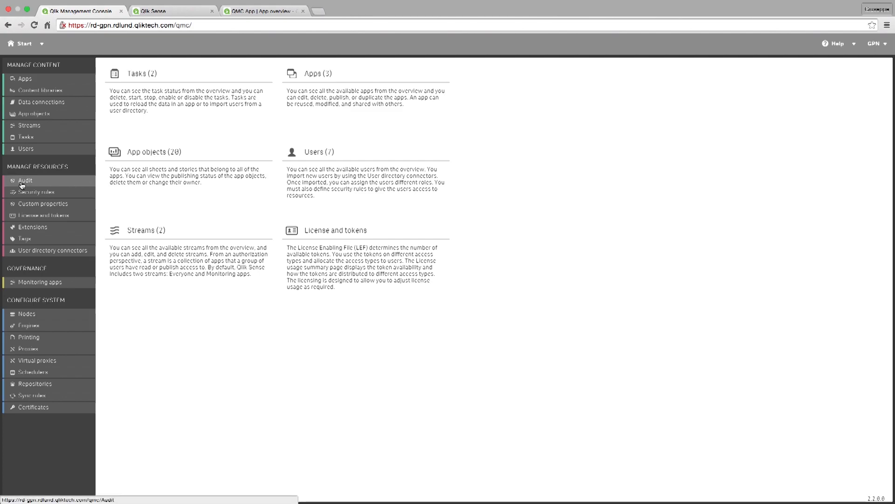
- In Audit, choose Apps and filter users Name = GPN OR administrator
click(25, 180)
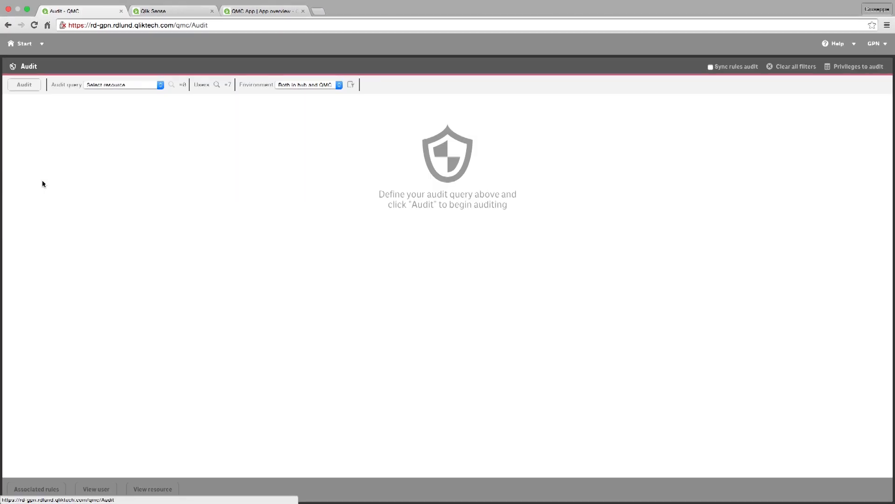
click(122, 85)
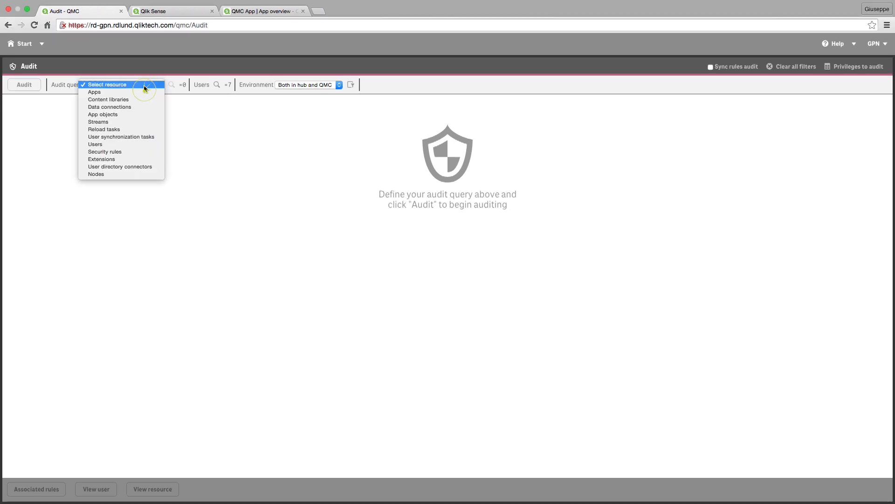
click(94, 92)
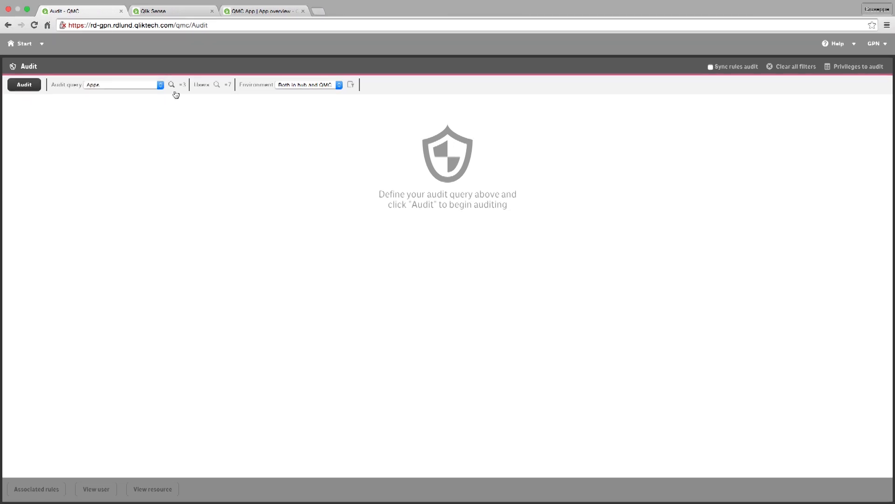
click(217, 85)
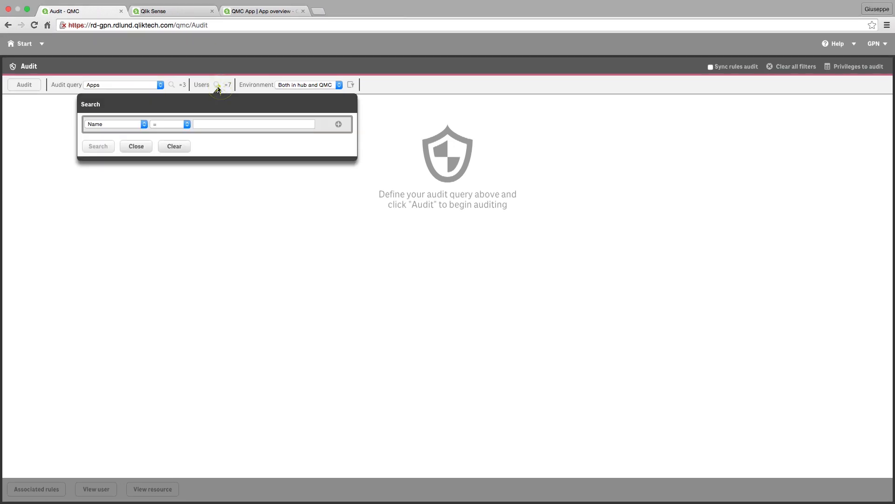
click(253, 125)
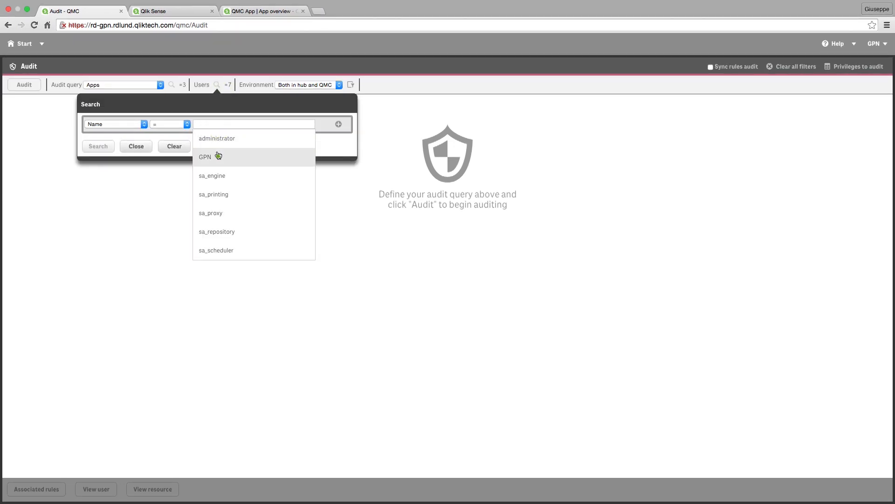
click(205, 156)
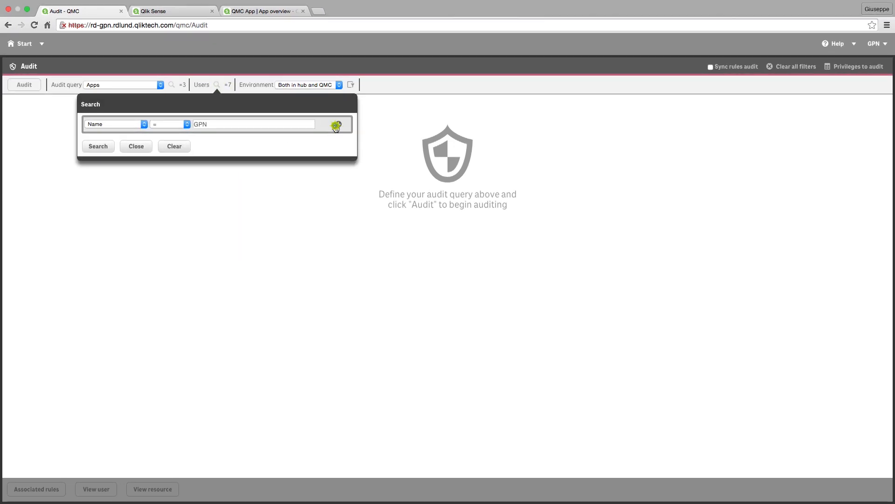
click(337, 124)
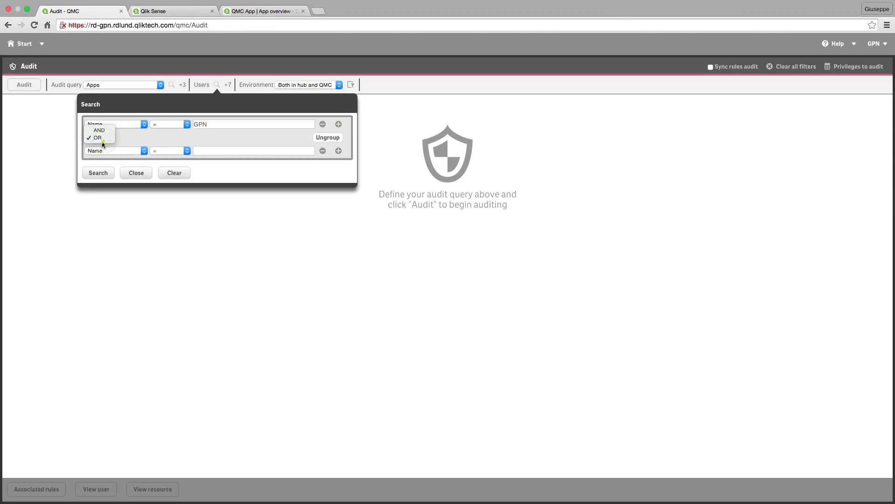
click(98, 129)
text(administrator)
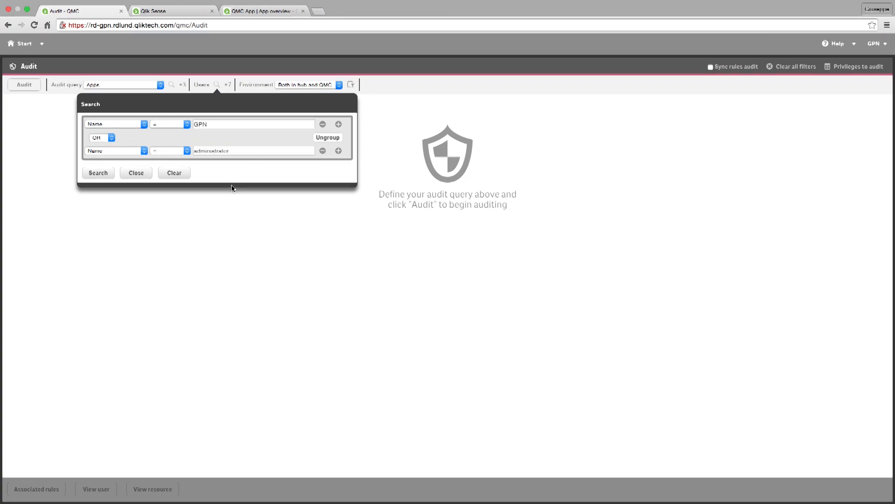
click(216, 85)
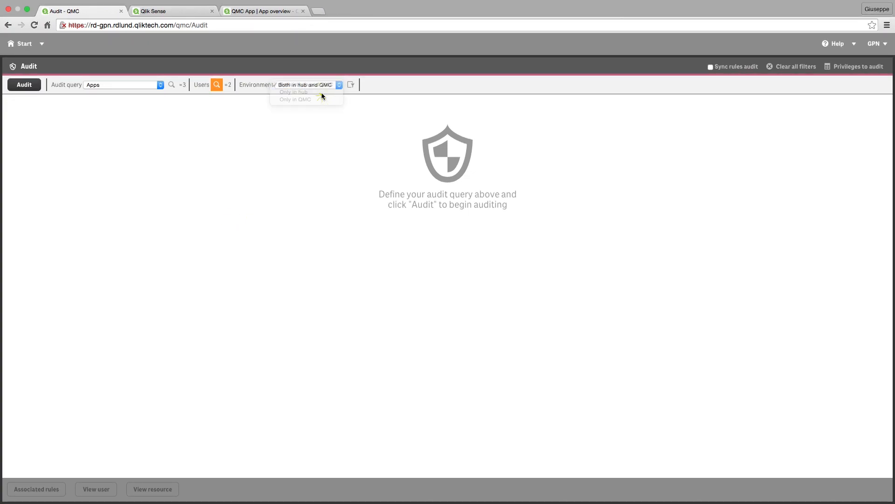
- Limit to hub, include Delete privilege, run the audit, and edit QMC App from the results
click(293, 92)
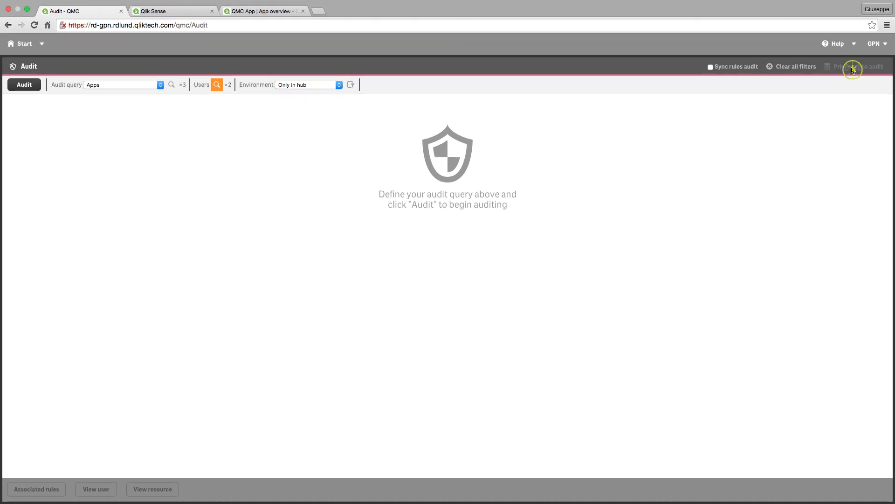
click(856, 67)
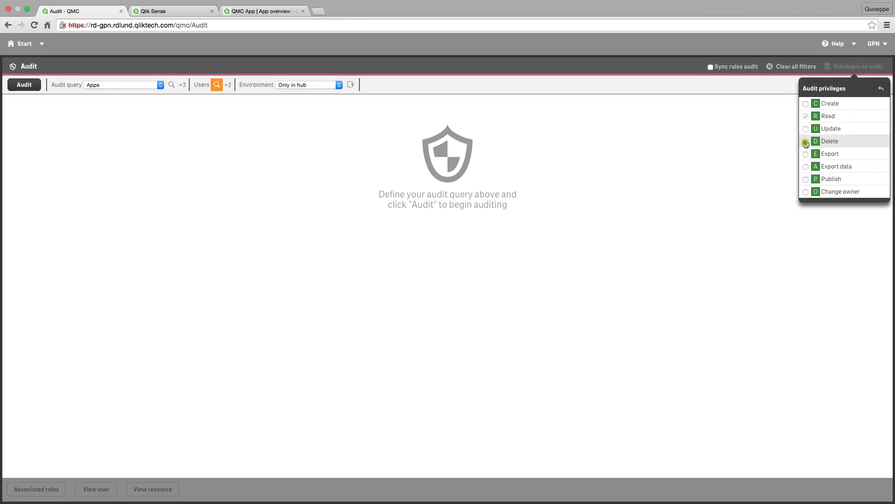
click(806, 141)
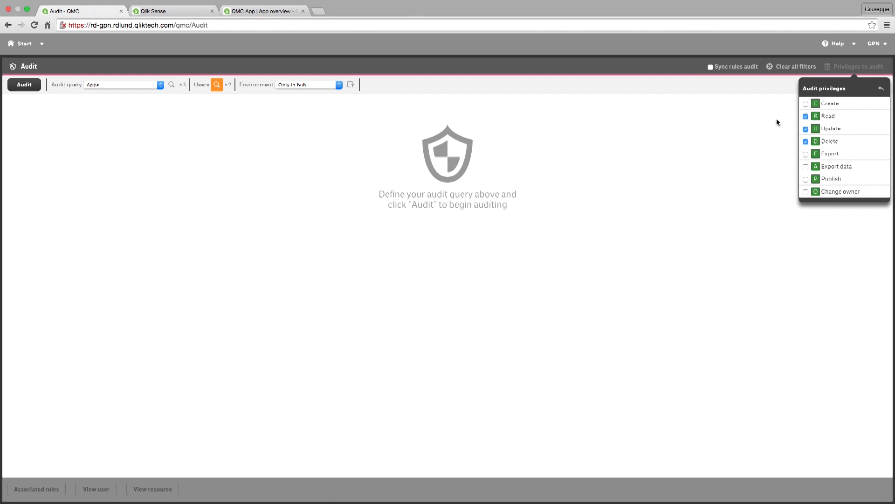
click(24, 84)
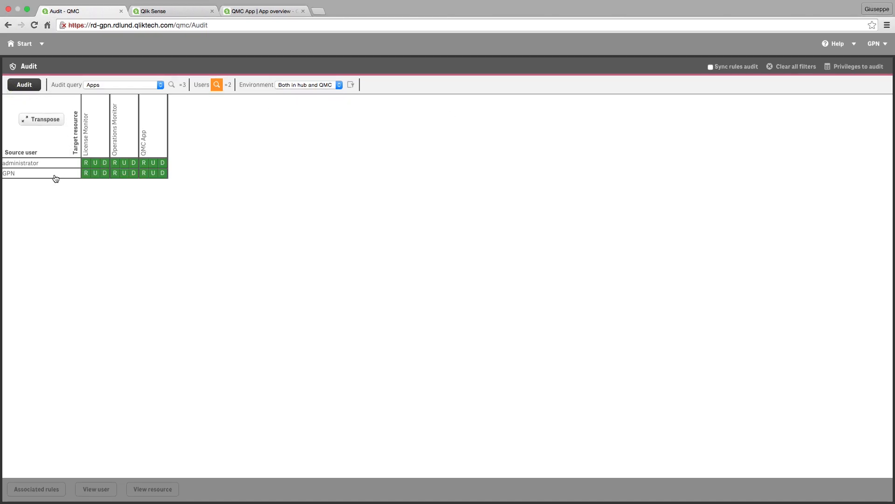
click(153, 173)
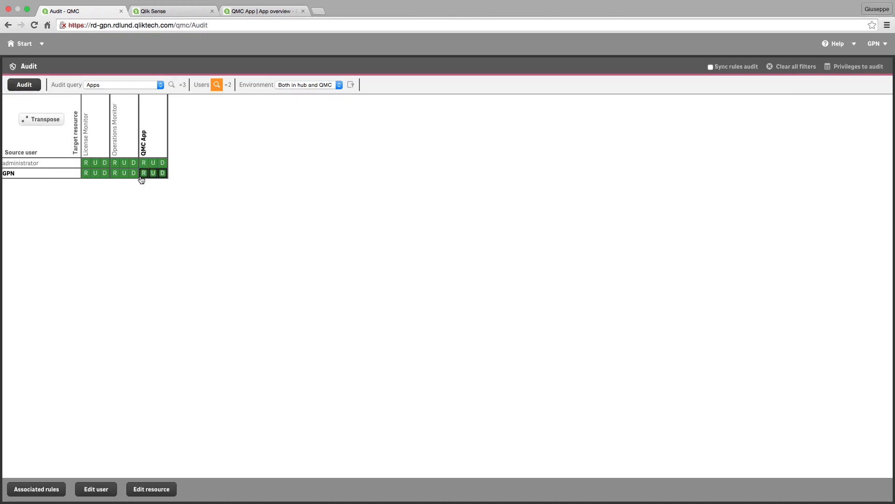
click(36, 488)
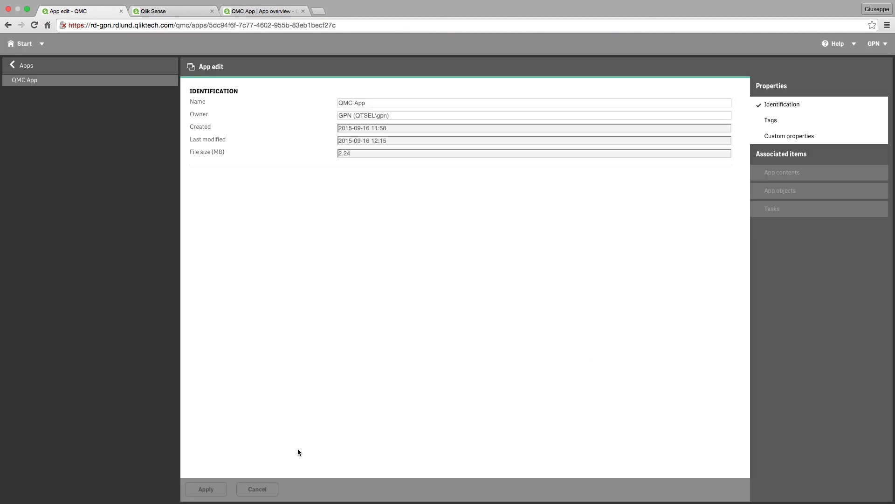
- Review the ReadFileReference security rule's conditions, then show the empty Custom properties list
click(12, 65)
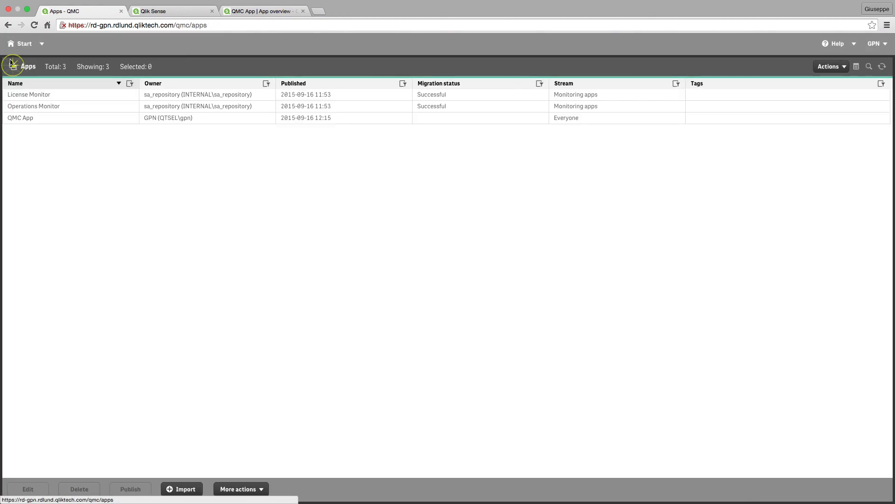
click(24, 44)
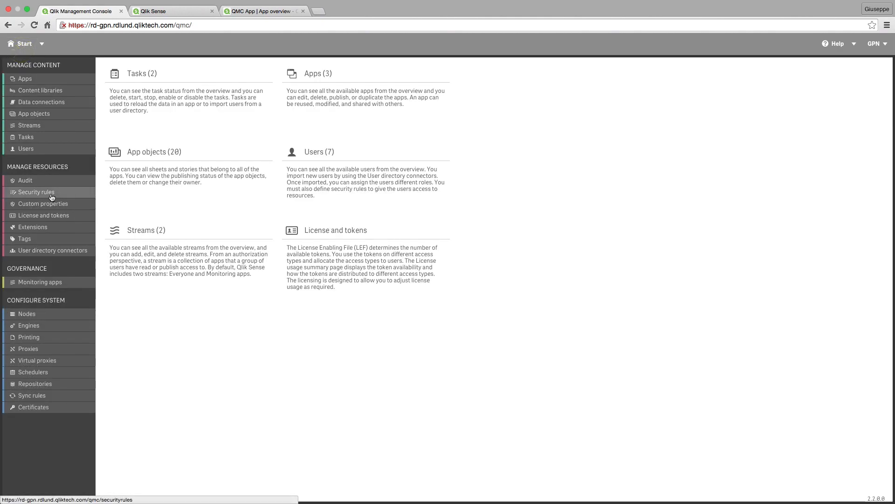
click(35, 192)
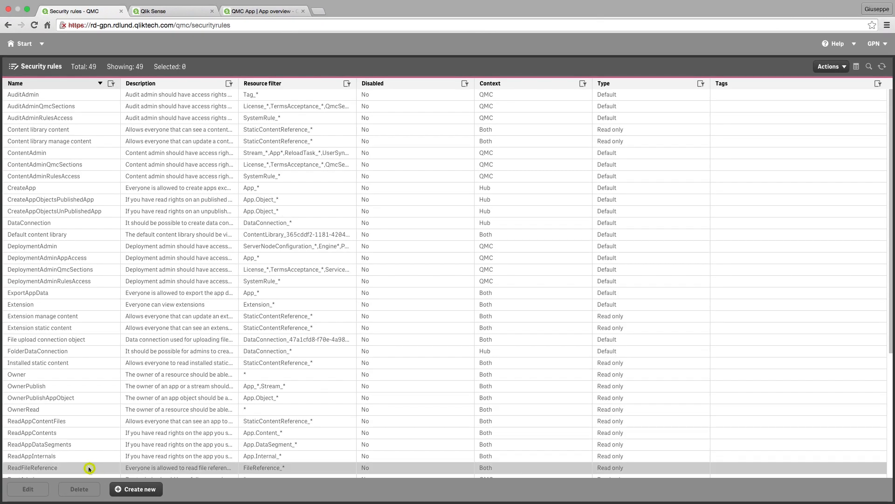
double_click(32, 467)
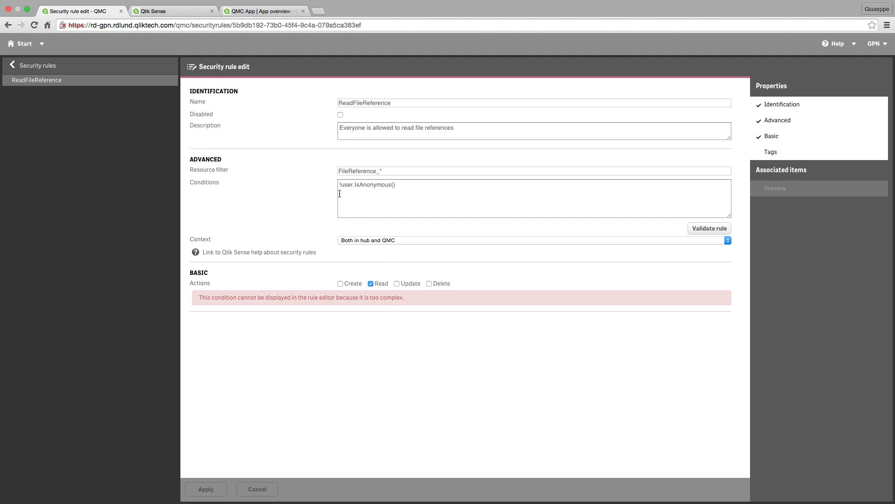
mouse_move(412, 193)
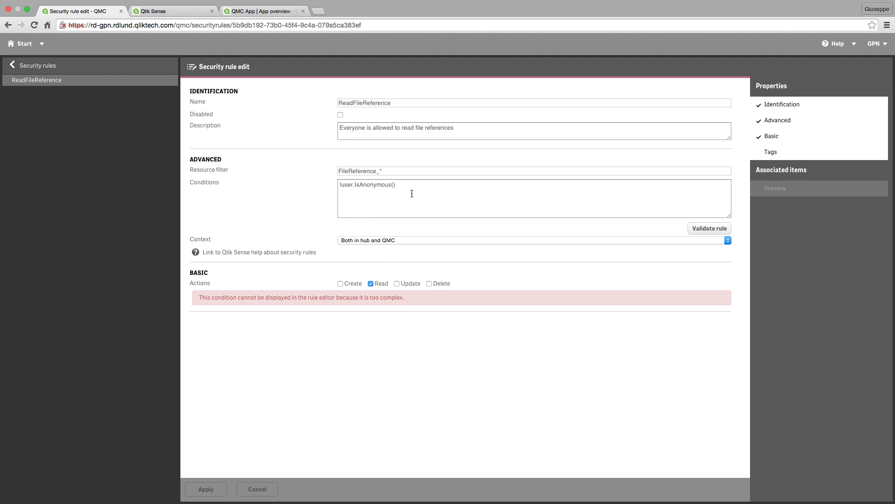
click(39, 65)
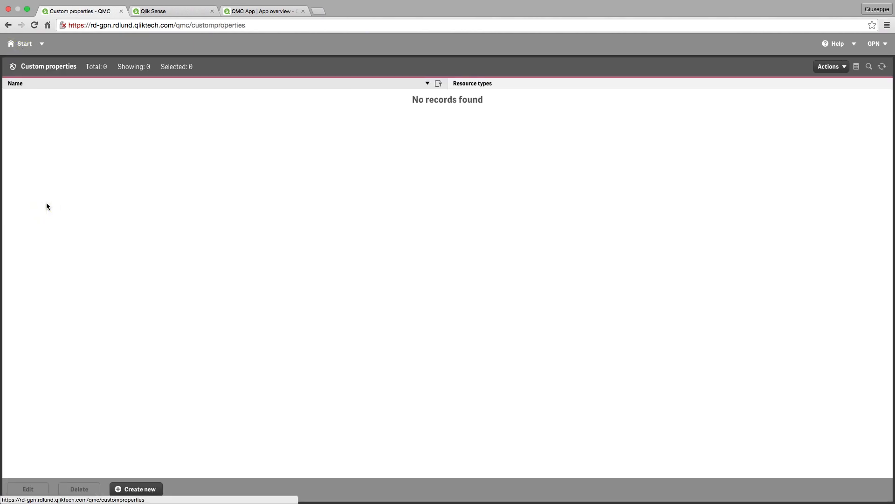
- Draft a new custom property with one empty value row, cancel it, and return to Start
click(136, 489)
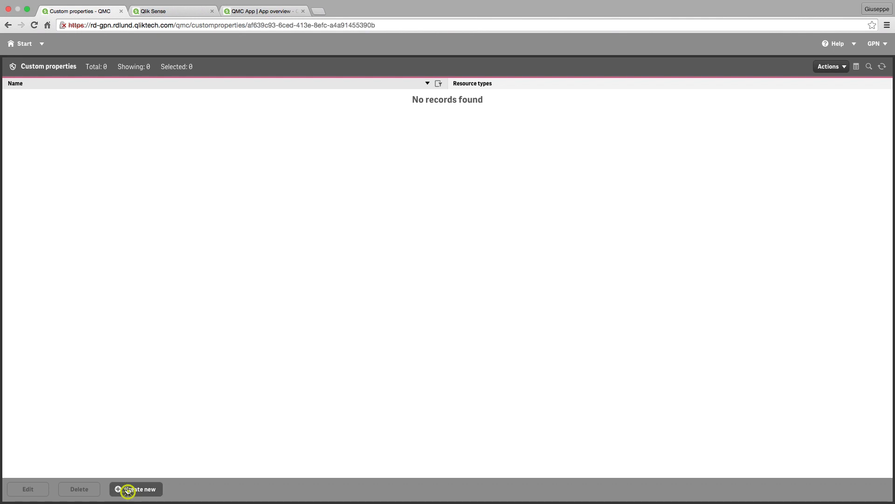
click(136, 489)
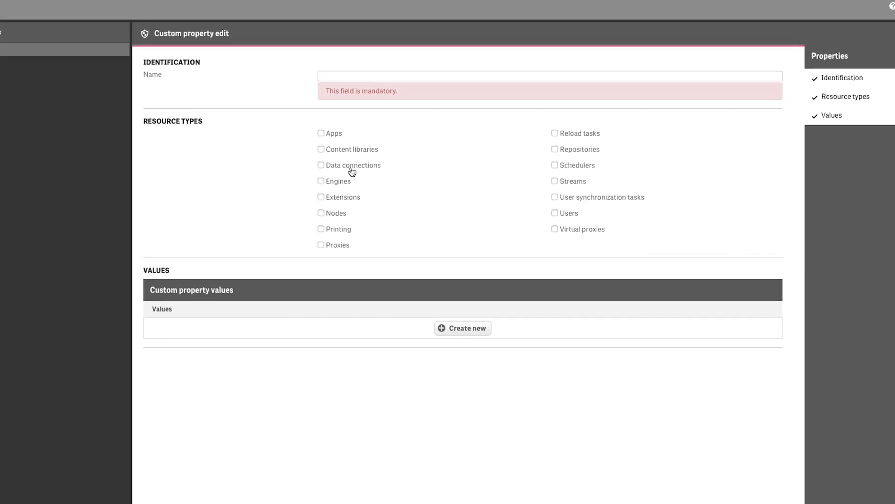
click(462, 328)
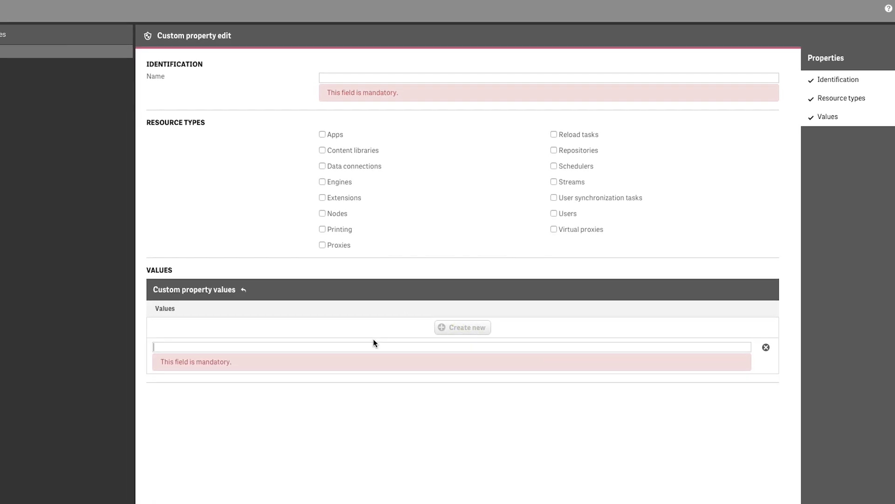
click(766, 347)
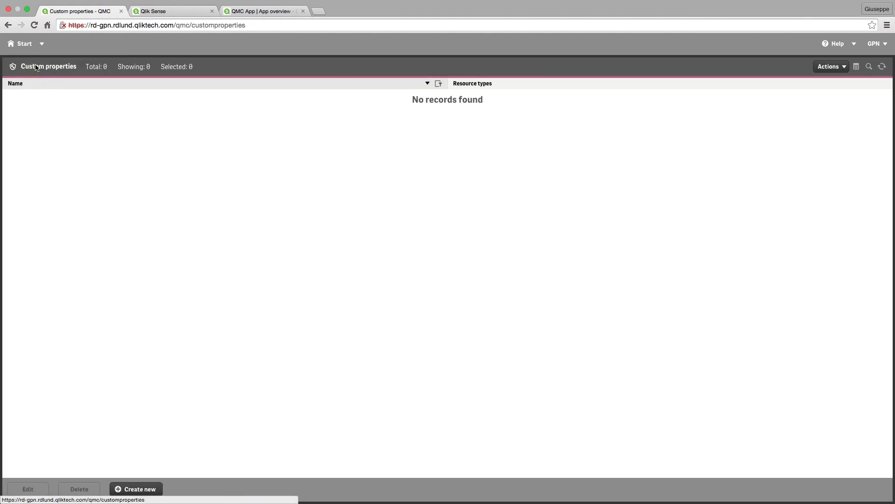
click(25, 44)
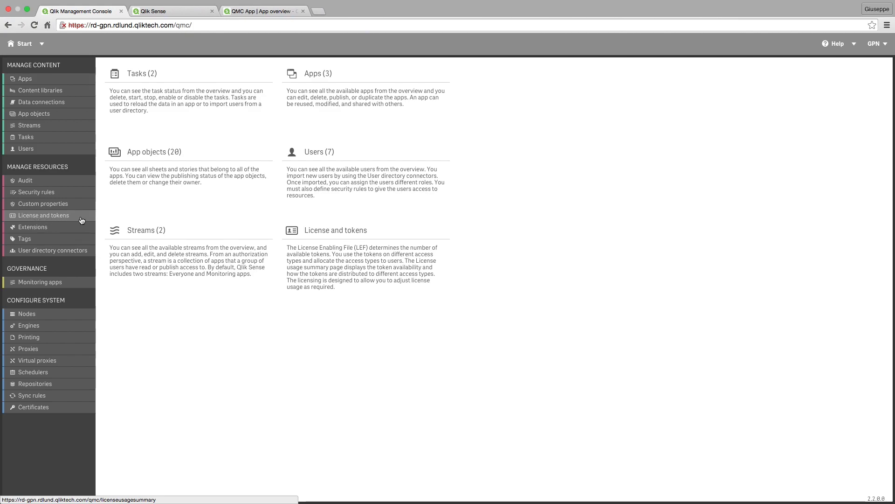
- Review the license usage summary (100 tokens, 49% unallocated) and show user access allocations listing GPN
click(44, 215)
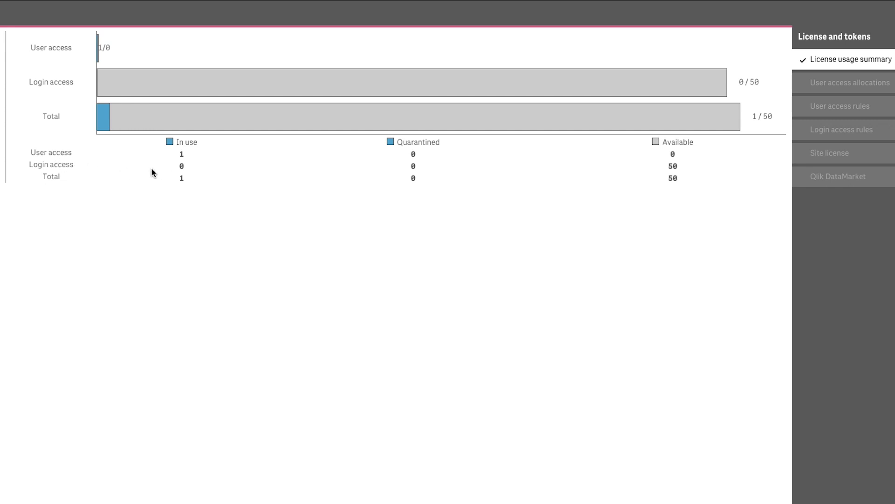
mouse_move(195, 173)
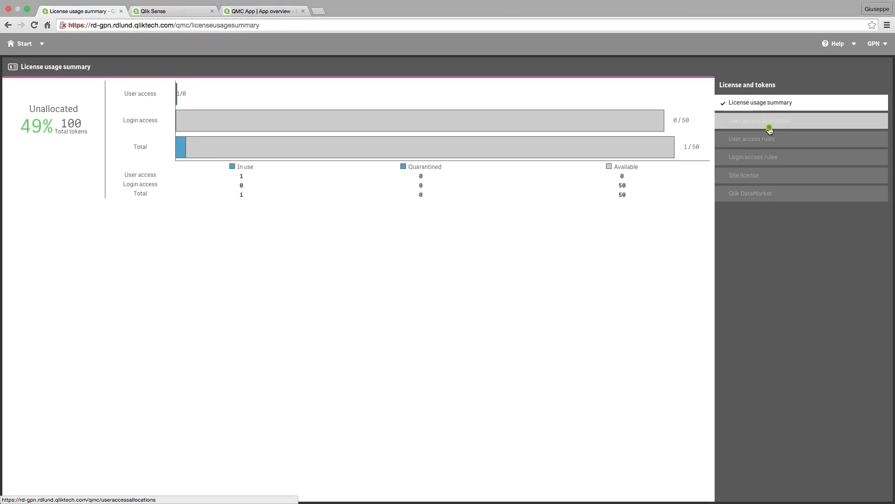
click(760, 121)
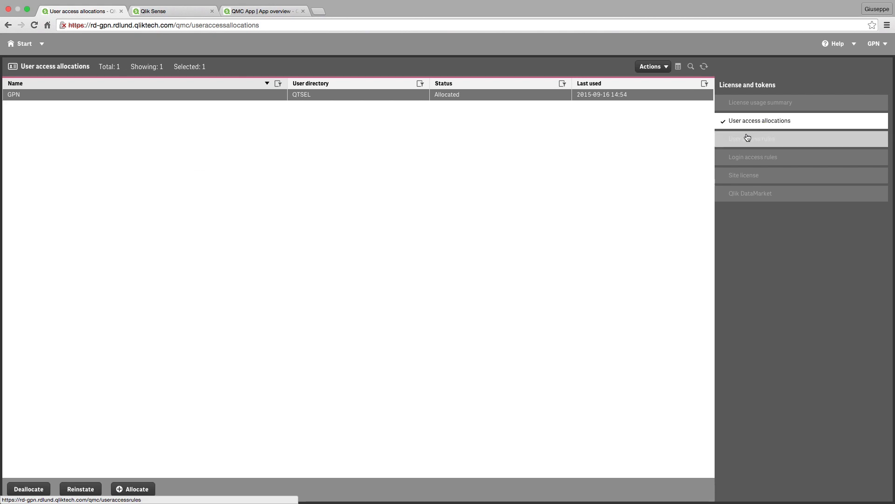
mouse_move(213, 273)
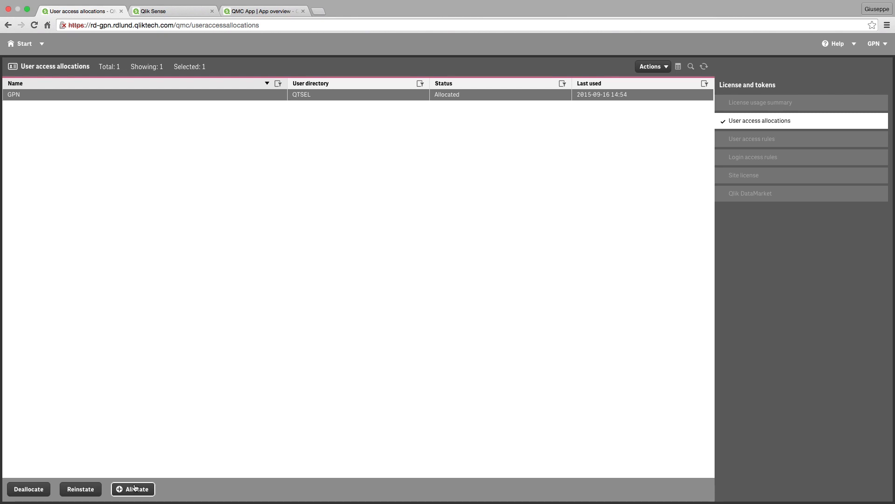
- Review the empty user access rules and the 50-token login access rule, ending on Site license properties
click(752, 139)
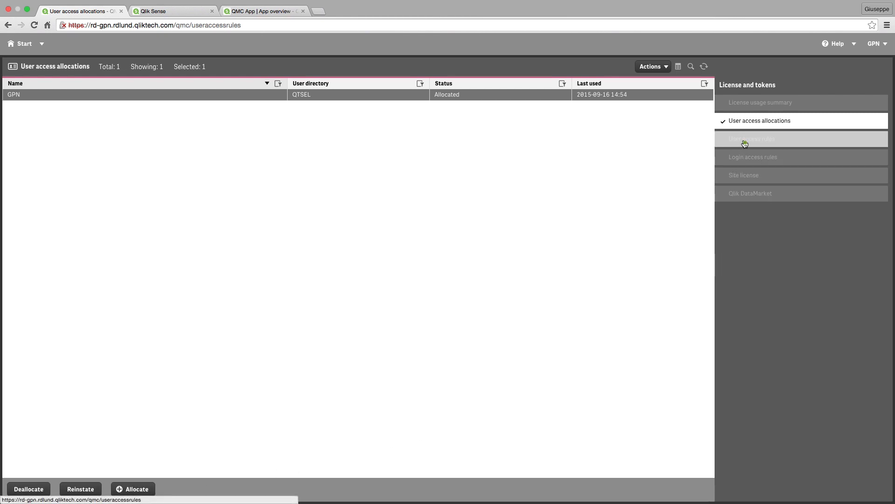
click(752, 139)
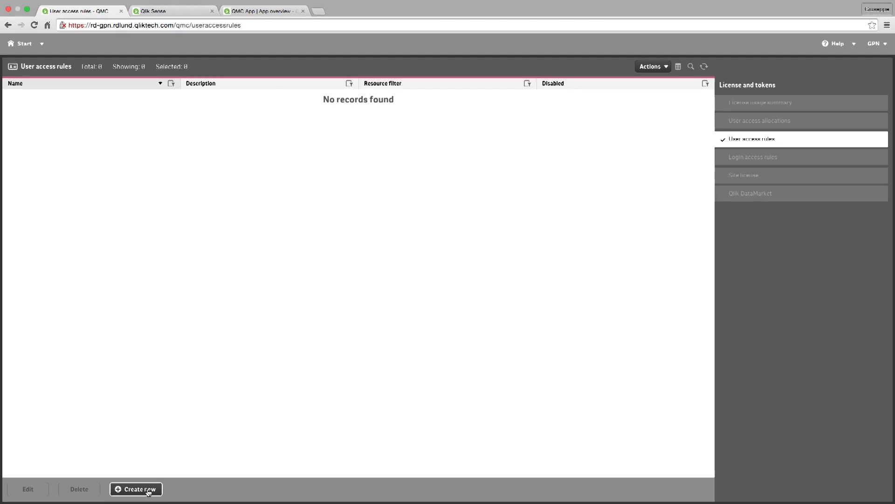
mouse_move(737, 197)
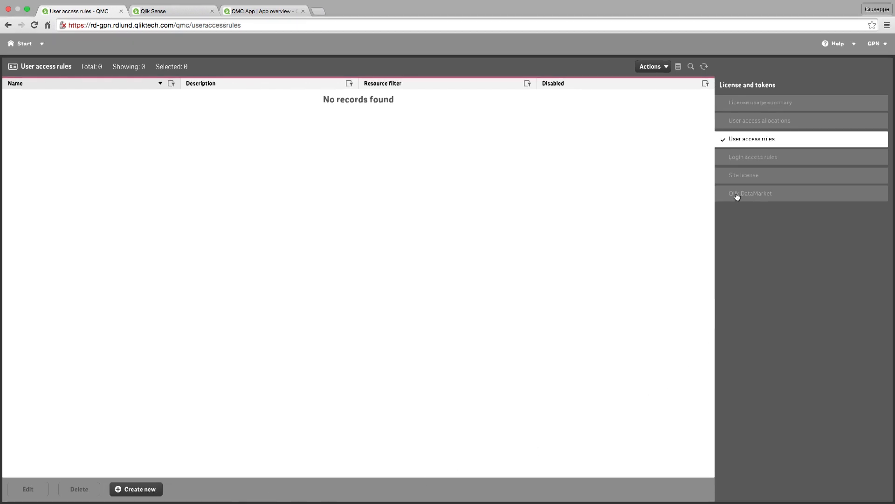
click(753, 156)
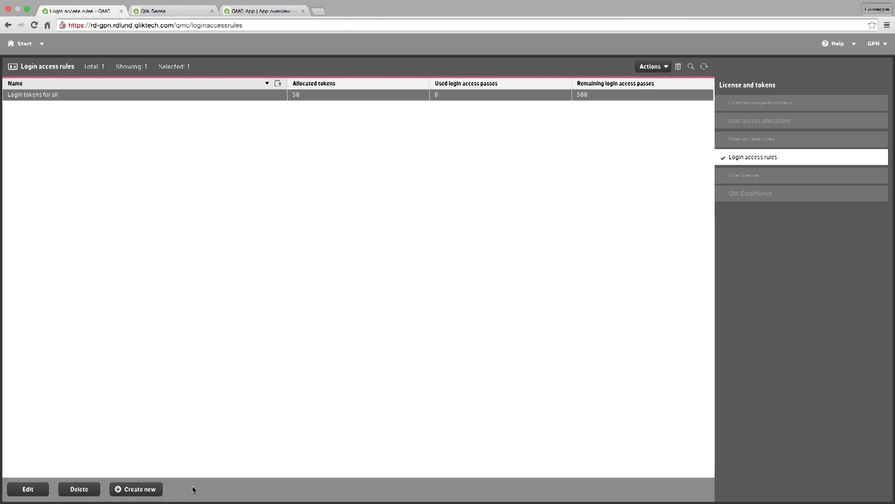
click(744, 176)
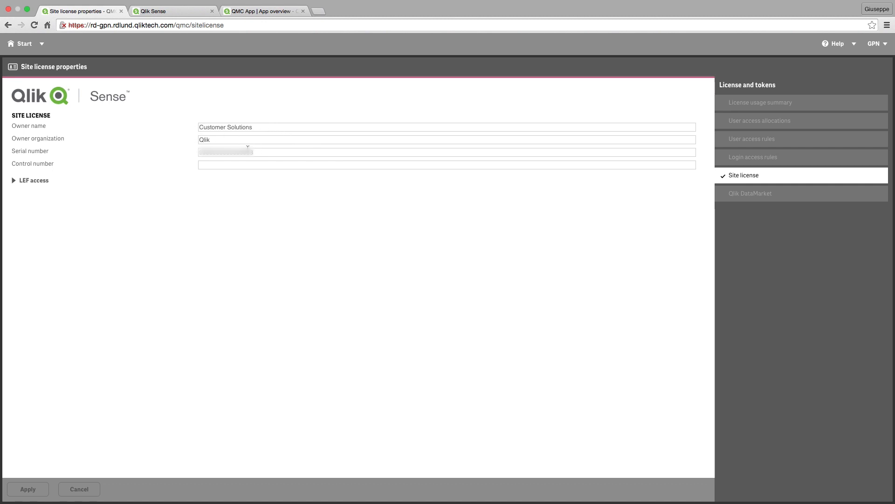
- Expand the site license's LEF access details, then show the Qlik DataMarket Free/Licensed subscription terms
click(33, 180)
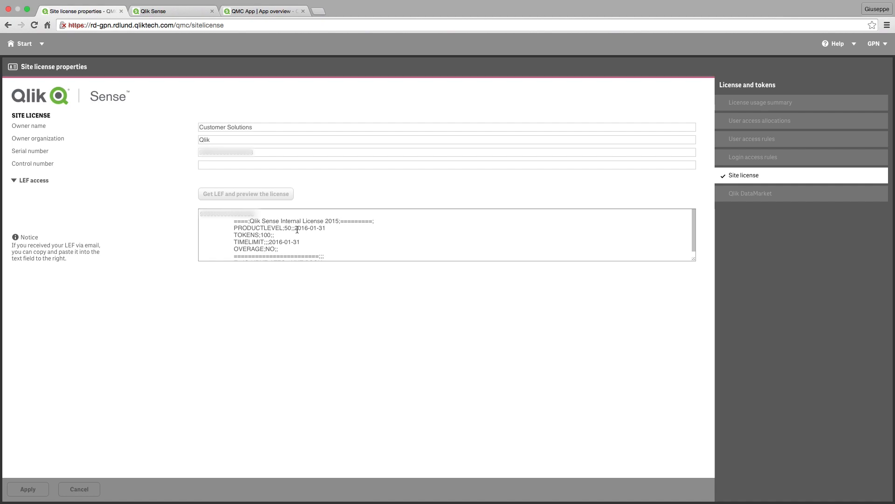
click(750, 193)
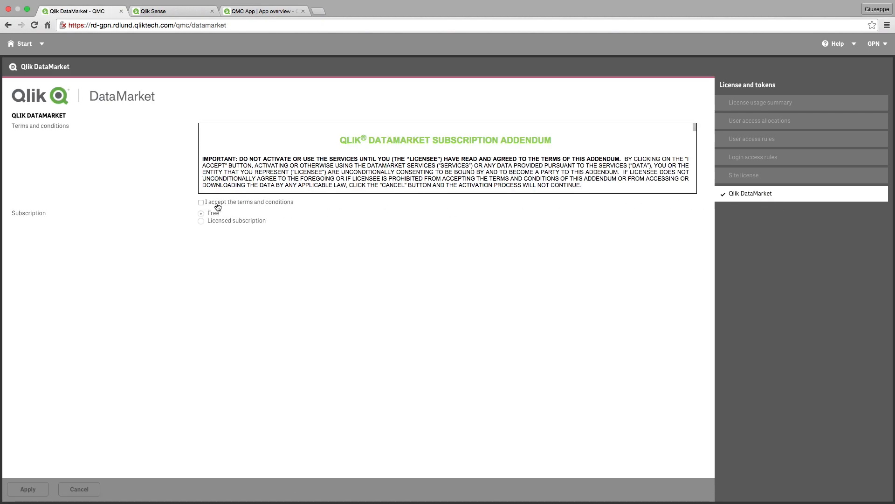
mouse_move(176, 196)
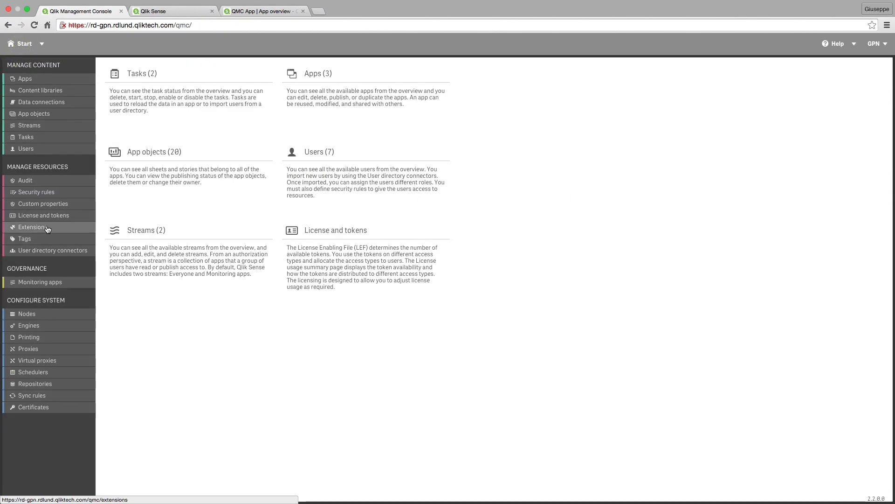
- Review the Extensions list with its five template extensions and return to Start
click(33, 227)
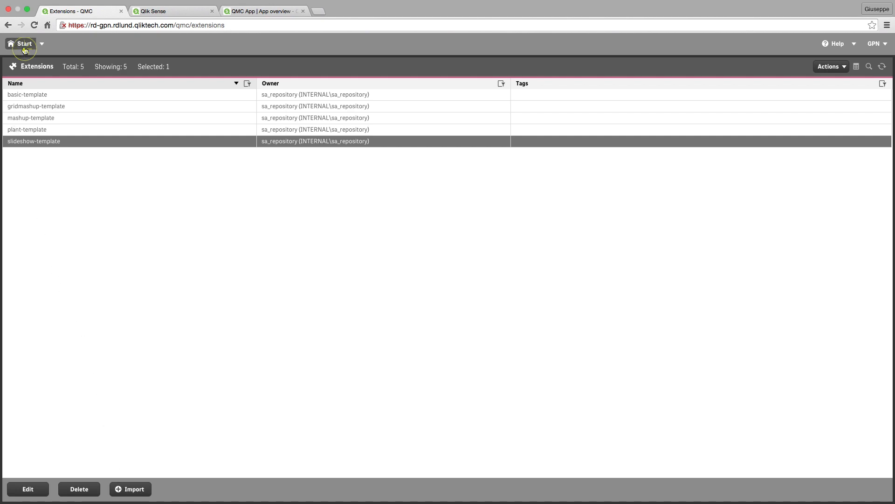
click(22, 44)
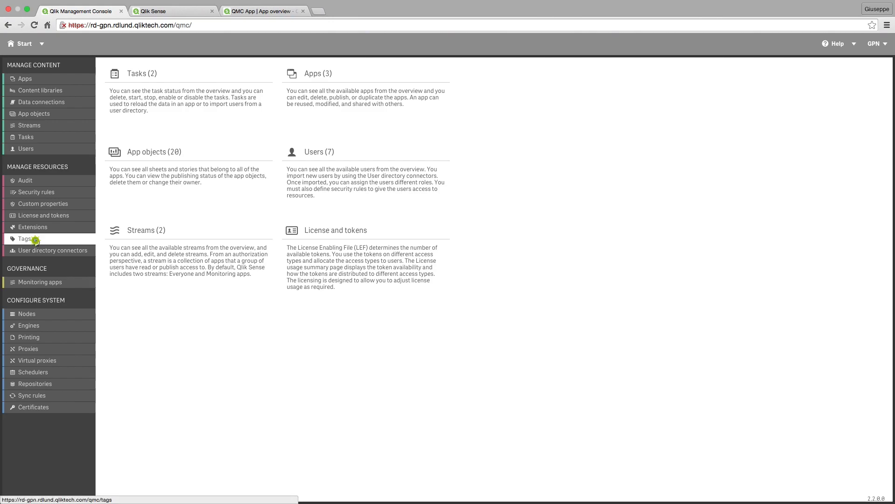
click(25, 239)
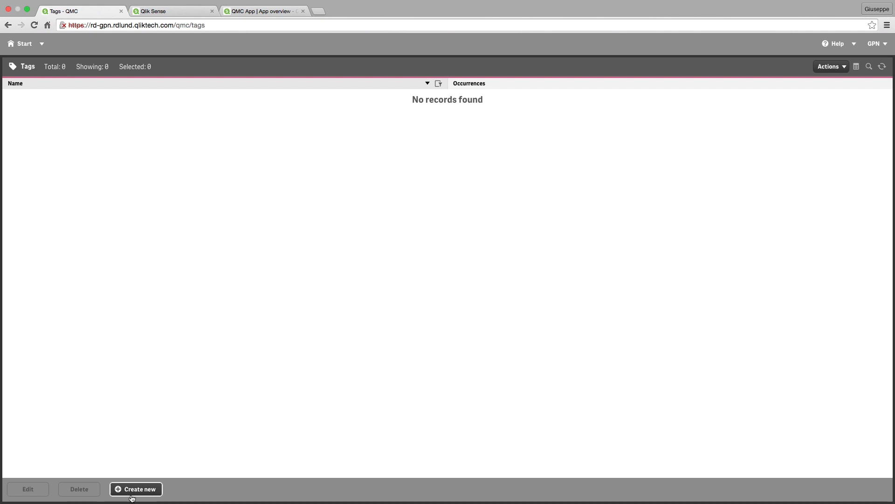
click(22, 44)
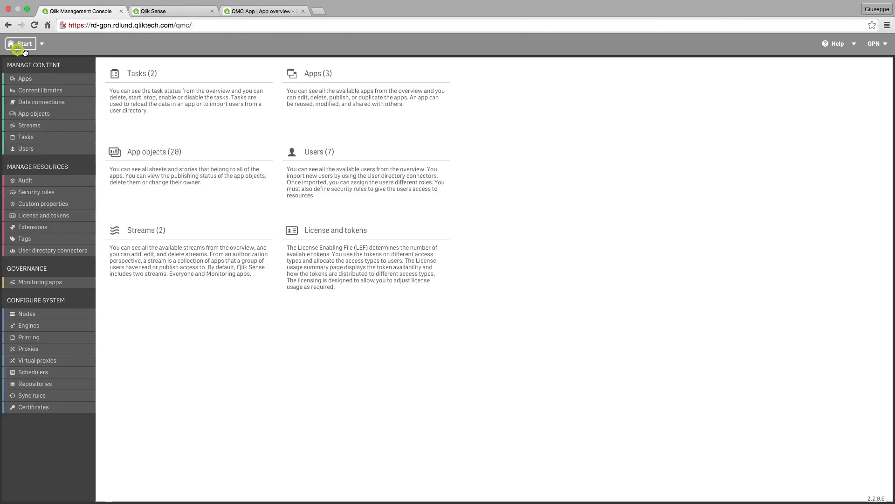
mouse_move(48, 240)
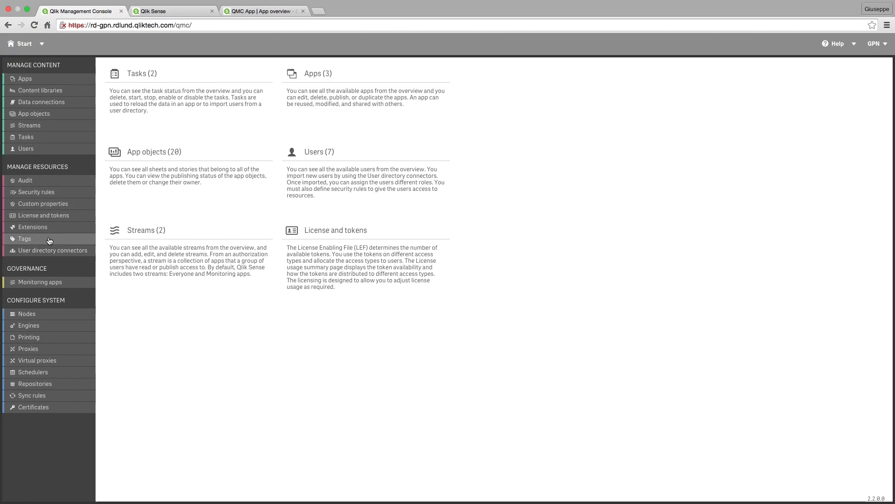
click(52, 250)
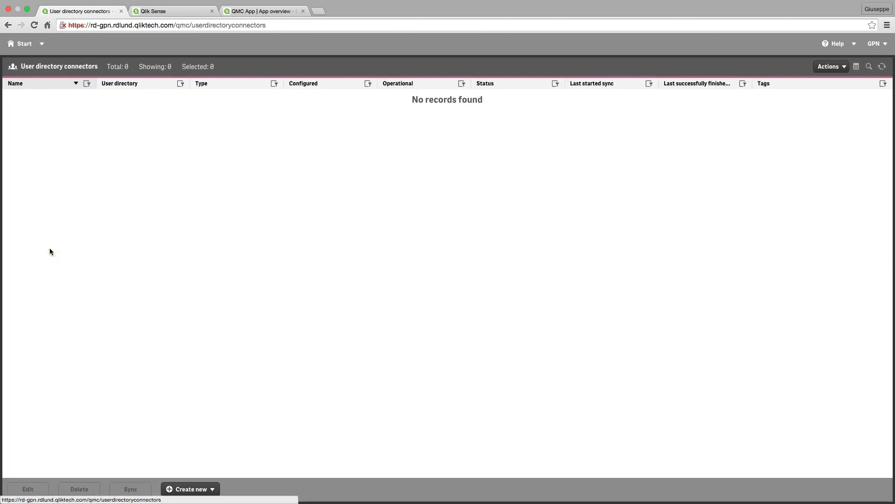
mouse_move(65, 251)
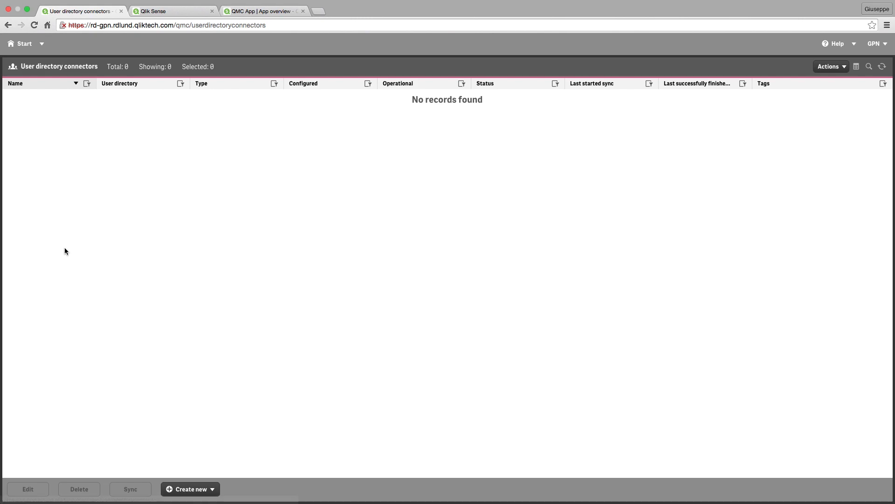
mouse_move(190, 488)
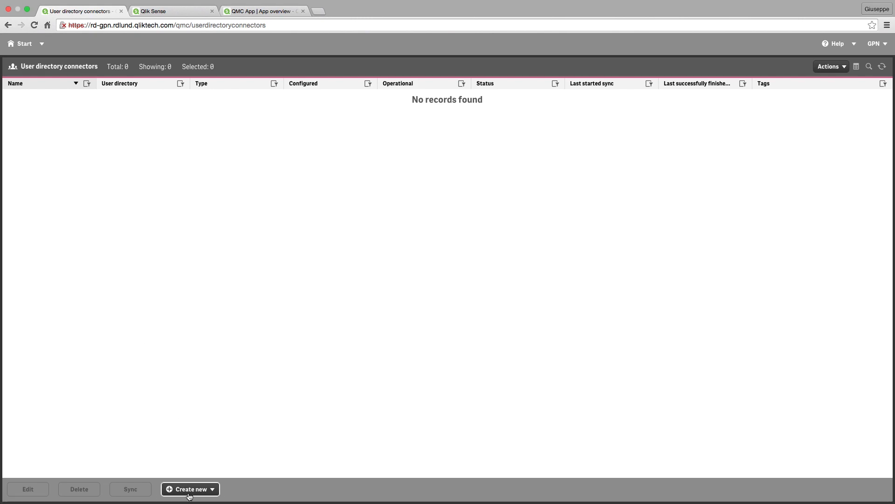
click(190, 488)
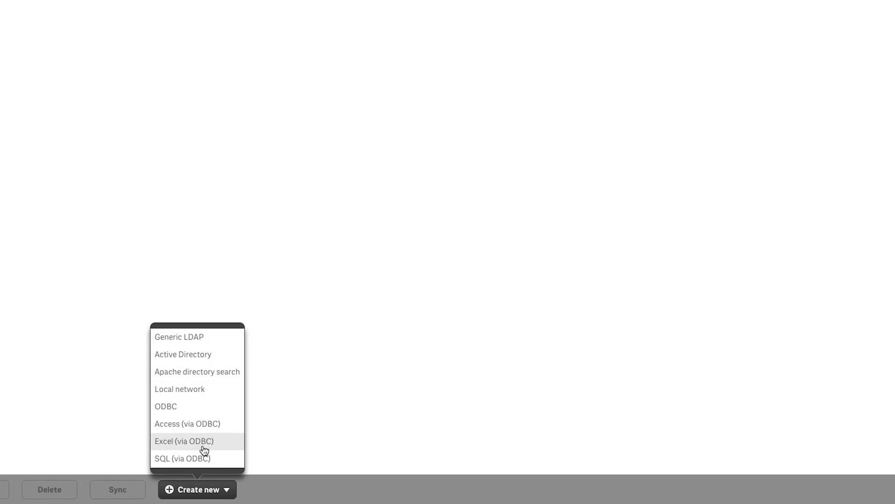
mouse_move(205, 458)
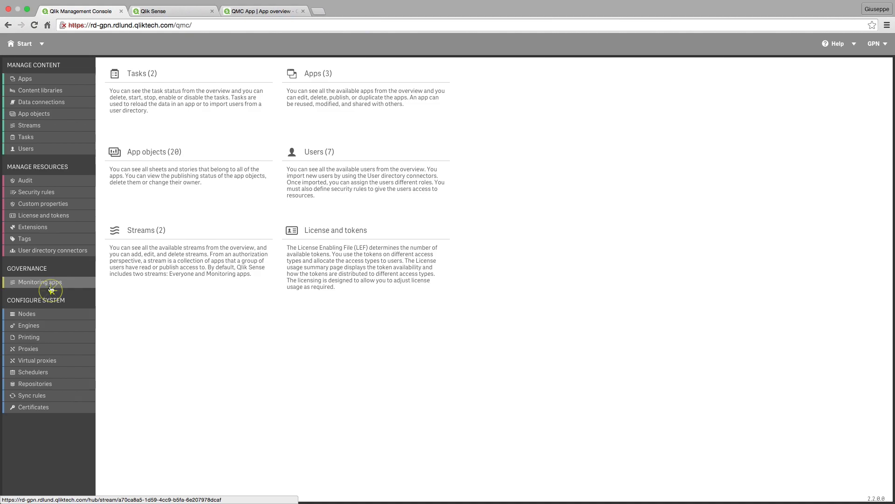
- From the hub's Monitoring apps stream, view License Monitor's 7-Day Summary and Operations Monitor, then return to QMC
click(39, 281)
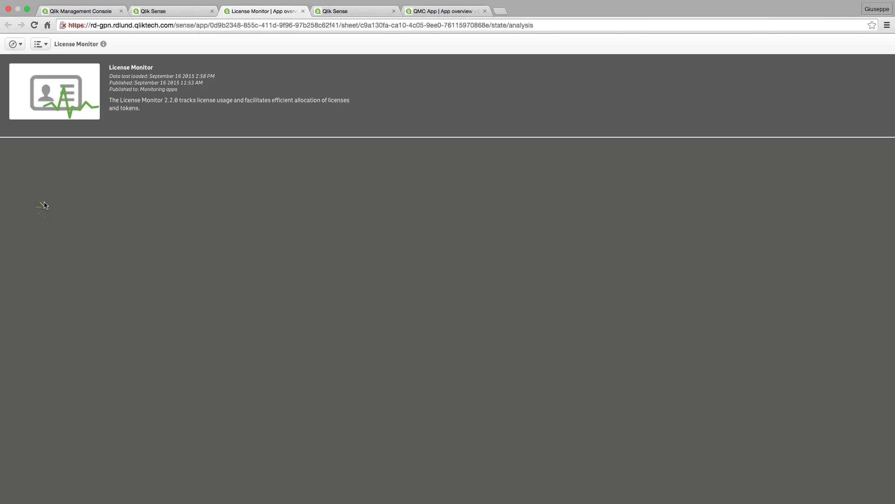
click(54, 91)
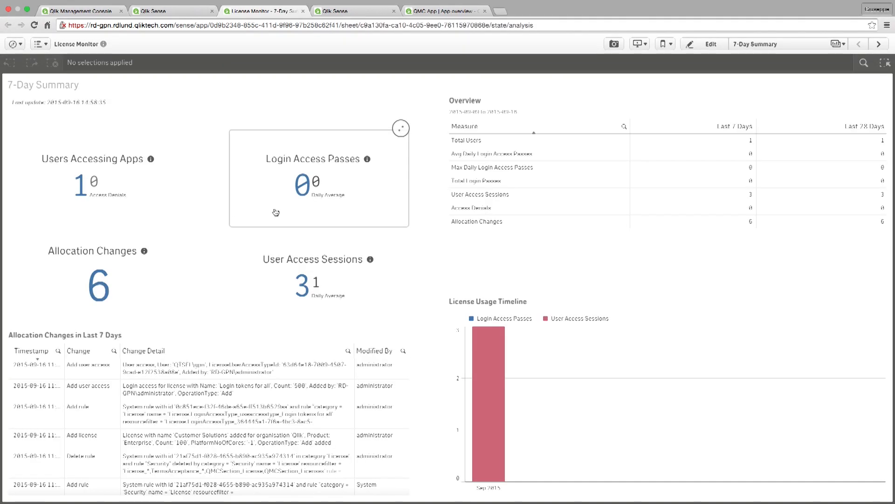
click(11, 44)
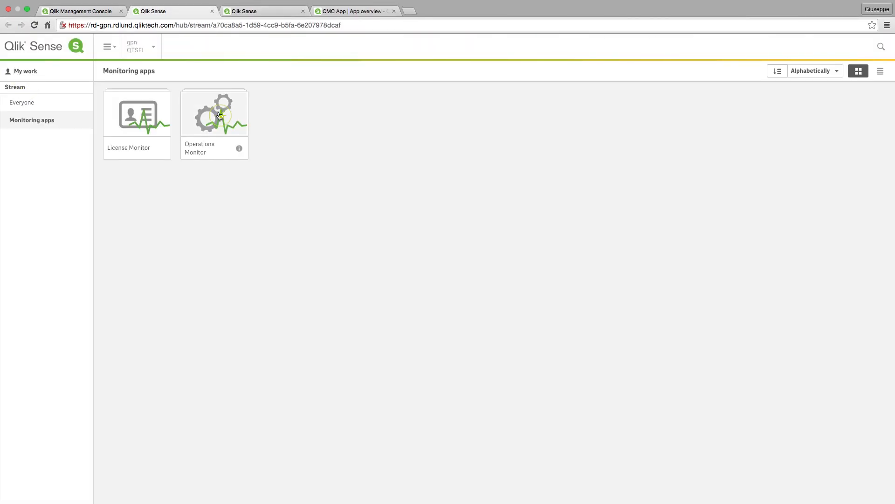
click(214, 113)
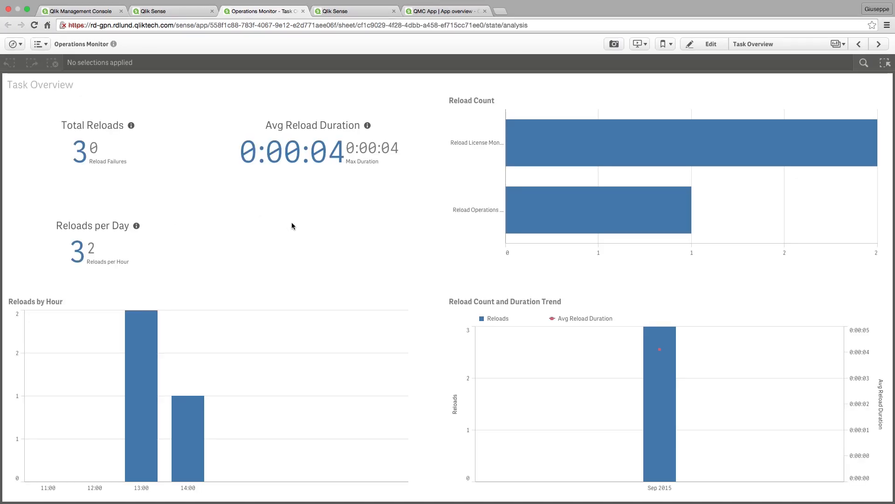
click(80, 11)
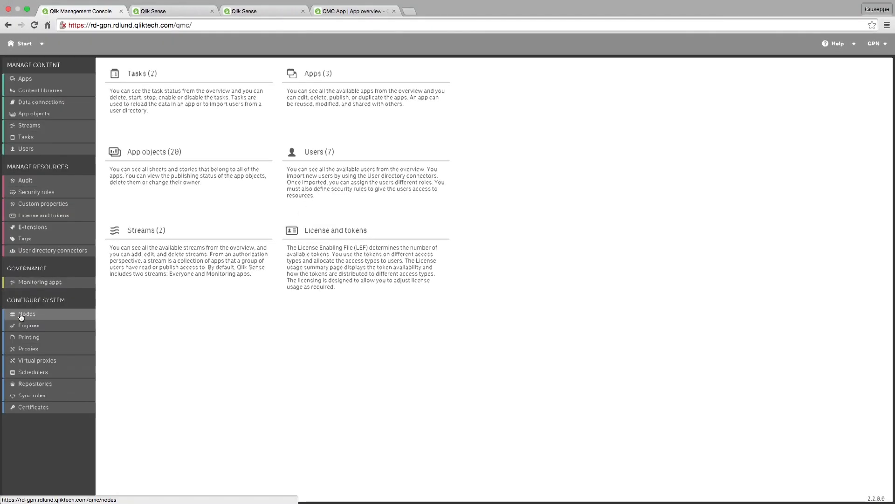
- Edit the Central node running 5 of 5 services and review its Node purpose choices
click(27, 313)
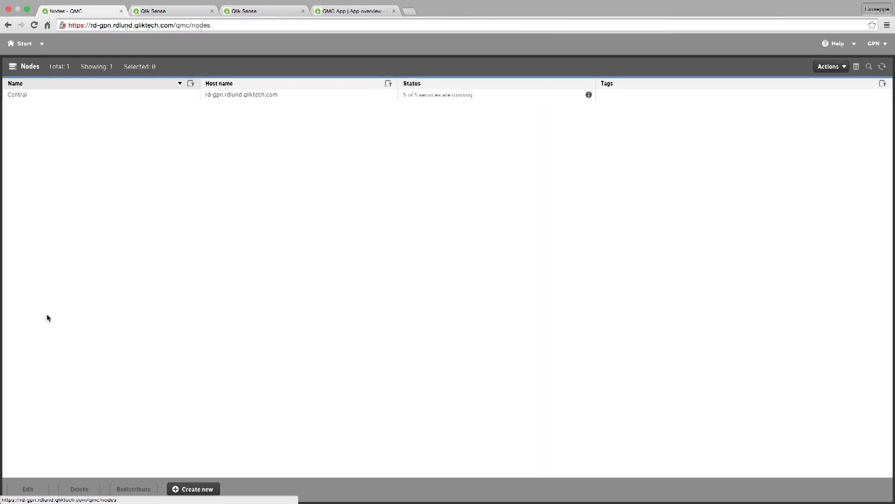
mouse_move(42, 95)
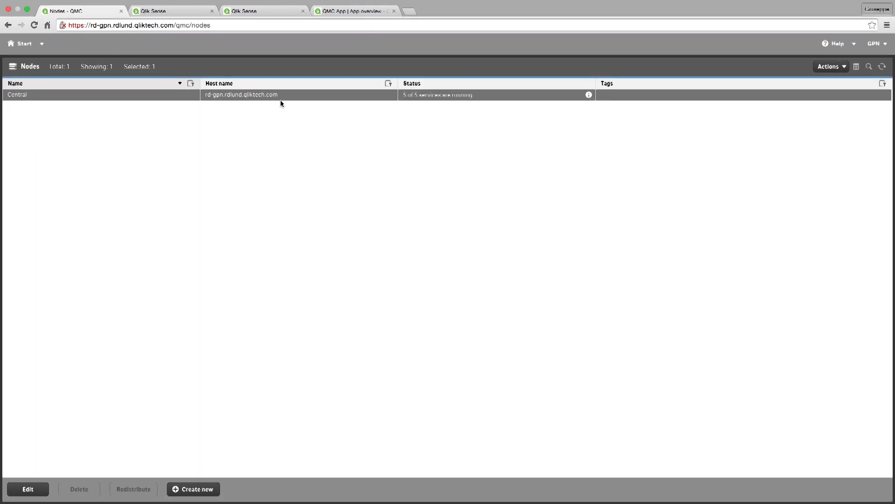
click(27, 488)
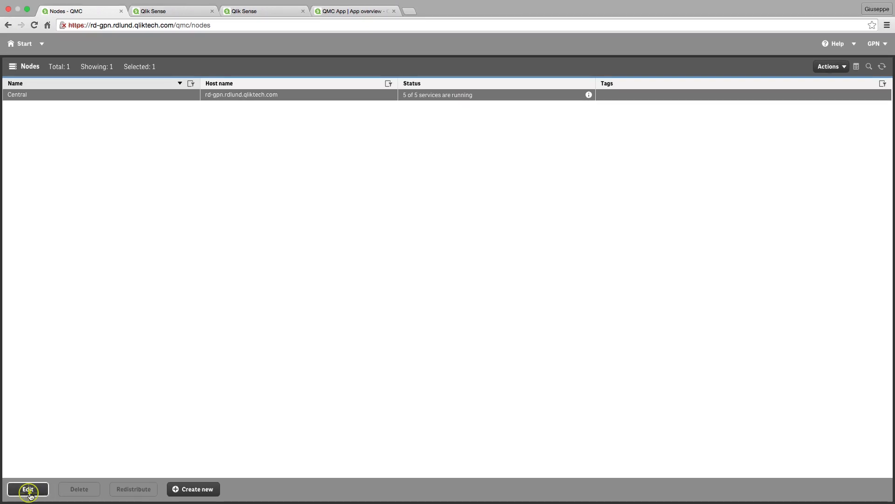
click(27, 489)
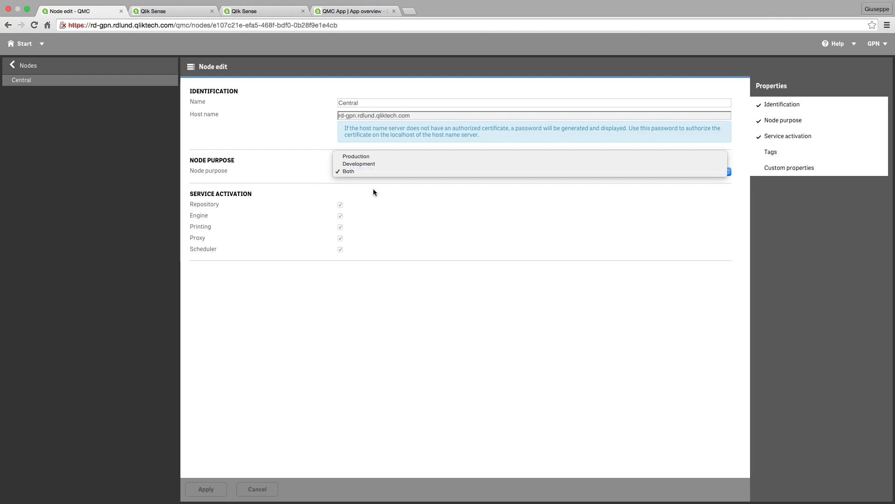
click(348, 171)
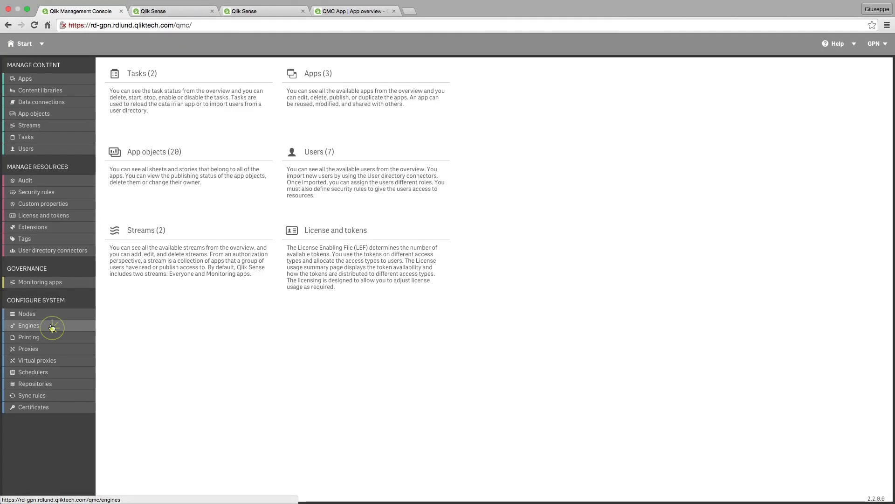
click(28, 325)
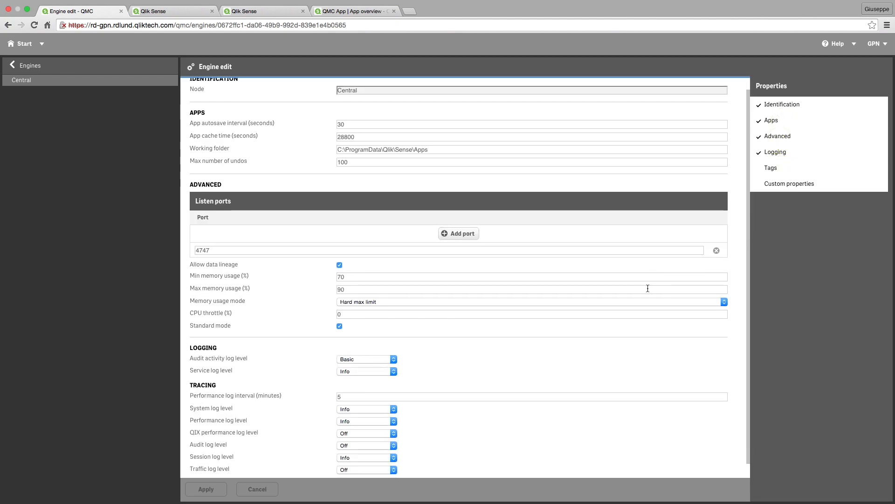
click(20, 44)
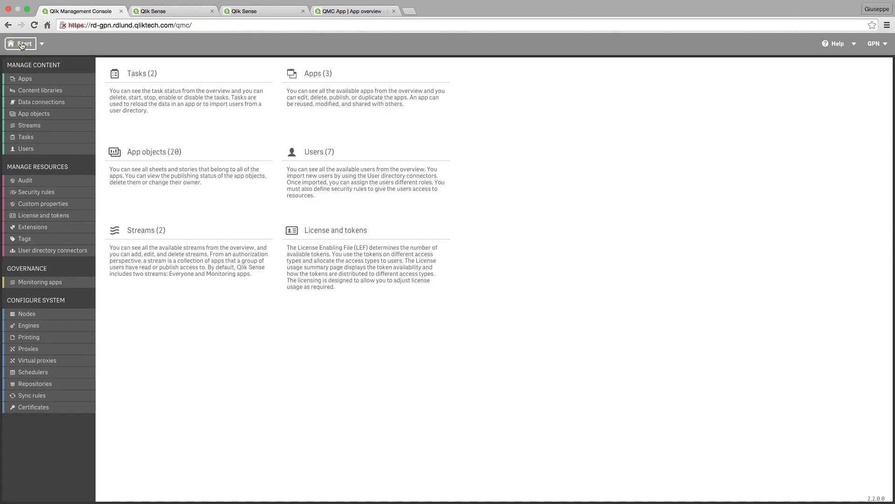
click(29, 337)
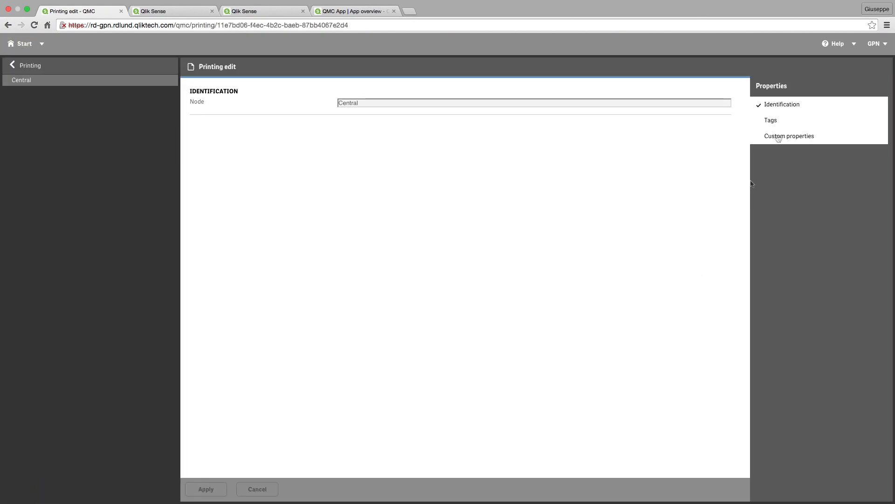
click(771, 120)
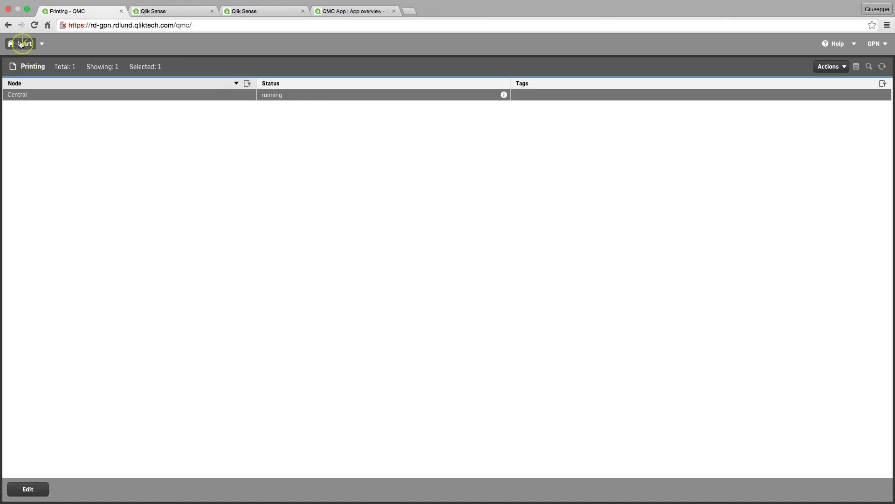
click(23, 44)
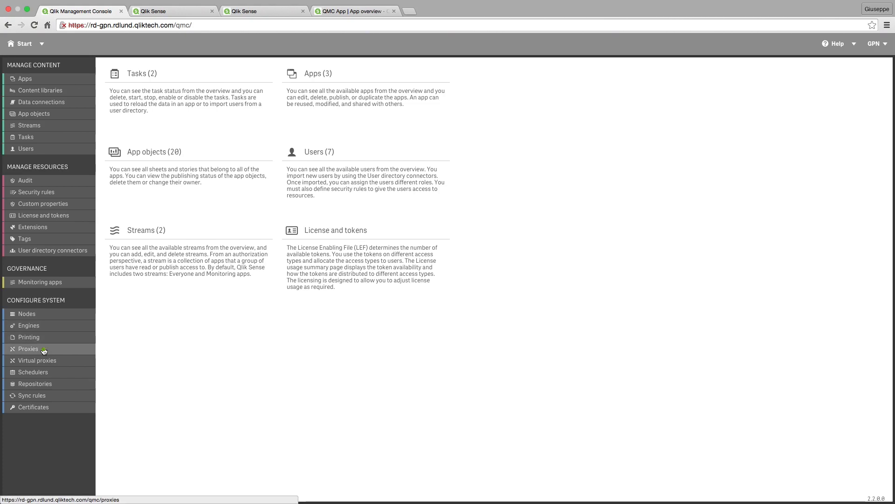
click(27, 348)
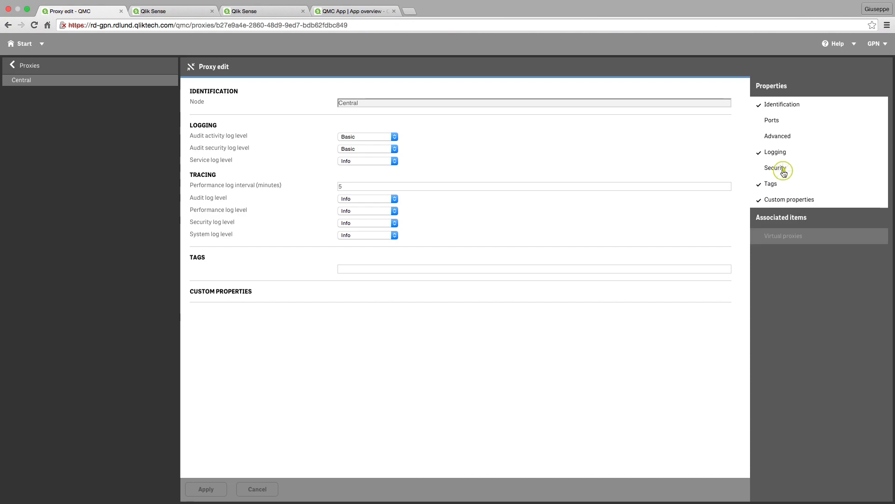
click(777, 136)
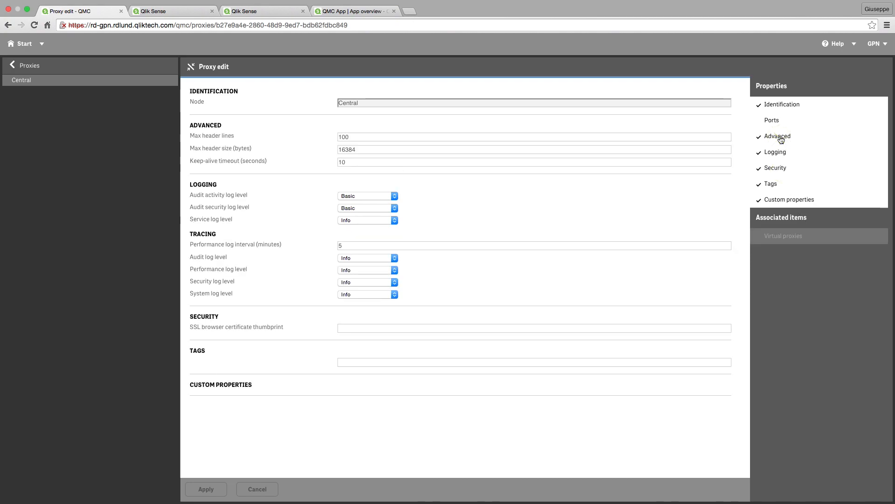
click(771, 121)
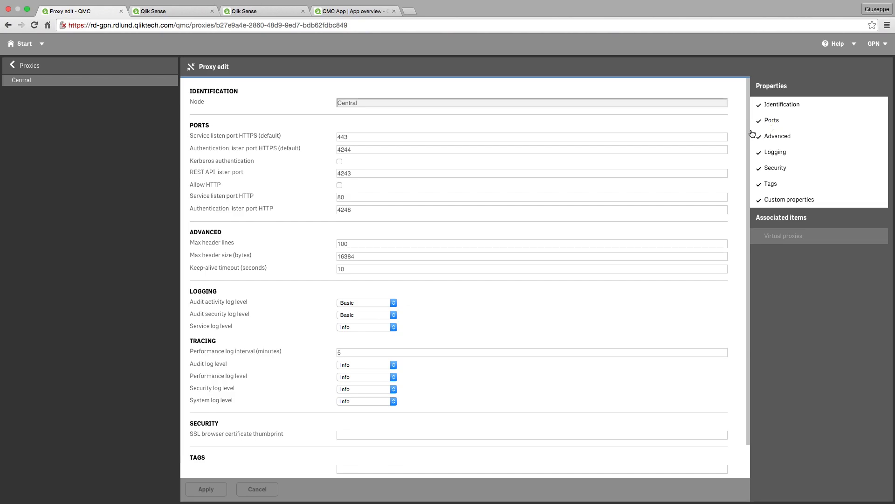
scroll(down, 3)
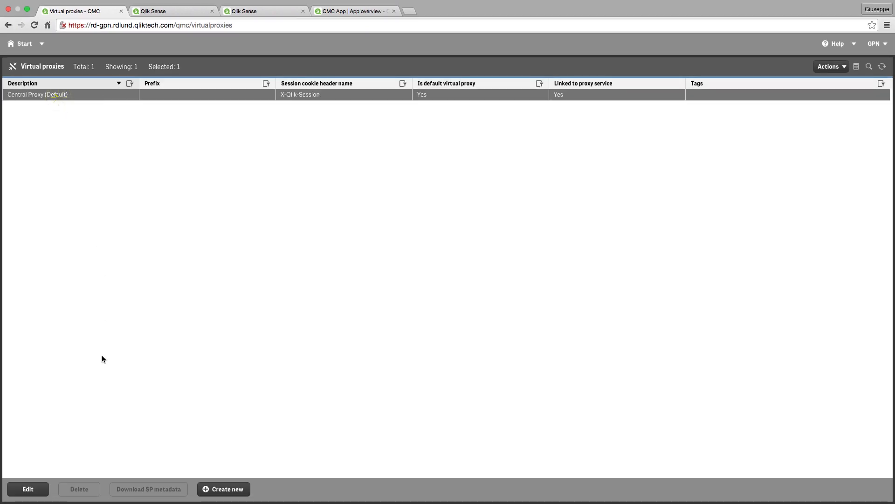
click(27, 488)
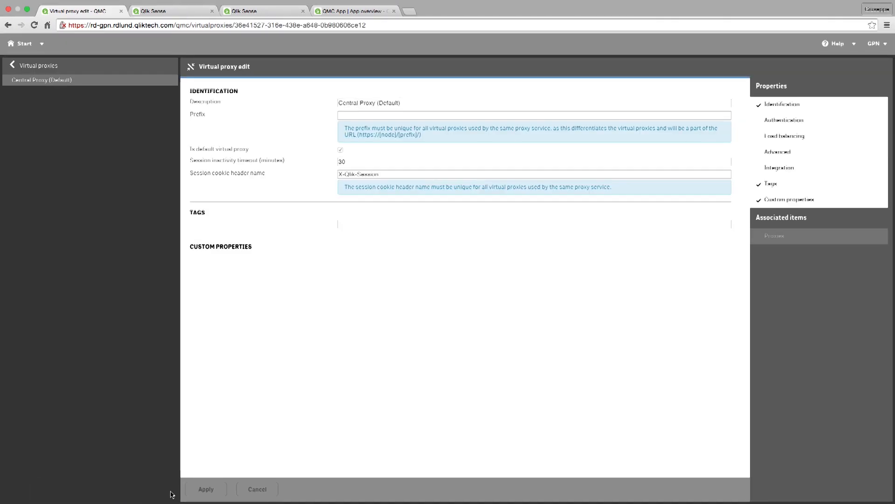
click(784, 136)
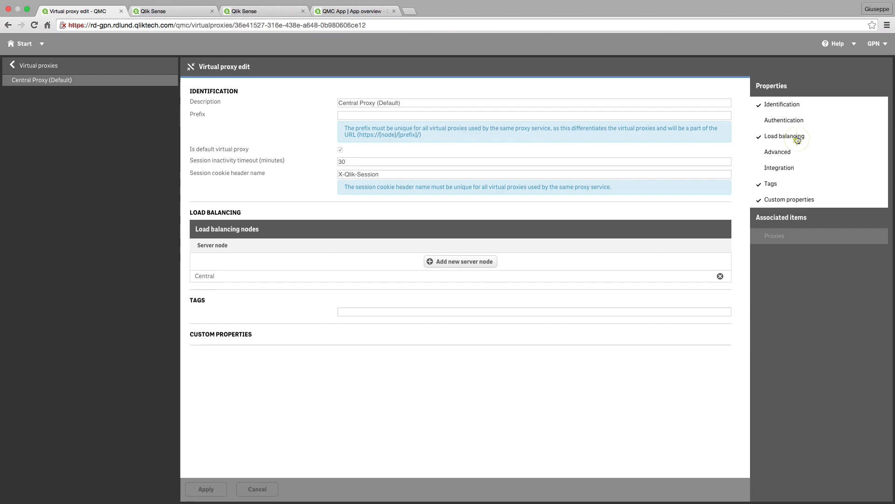
click(784, 120)
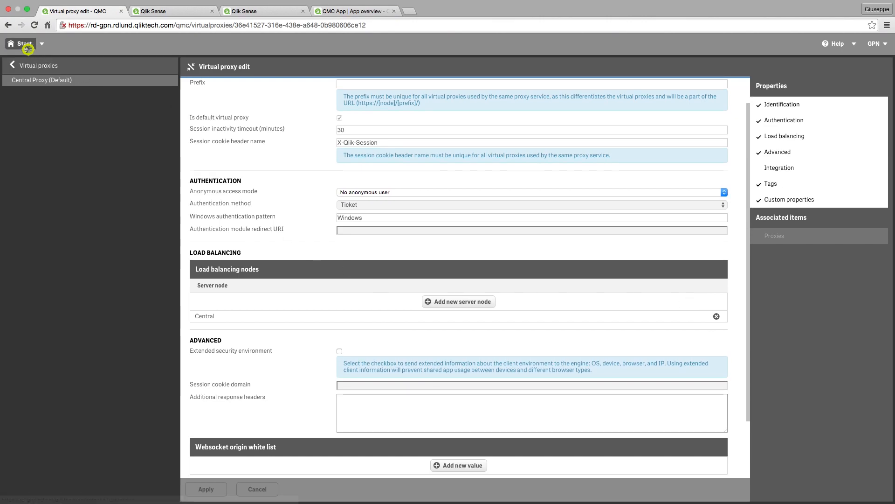
click(24, 44)
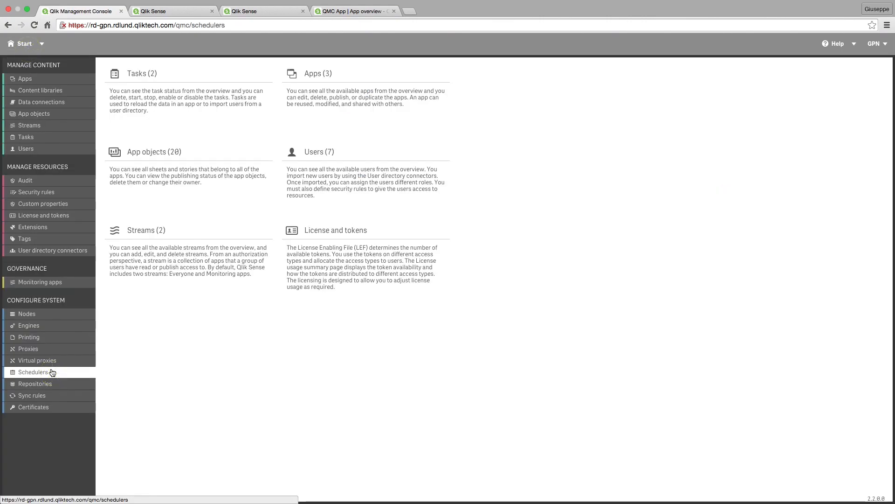
click(32, 372)
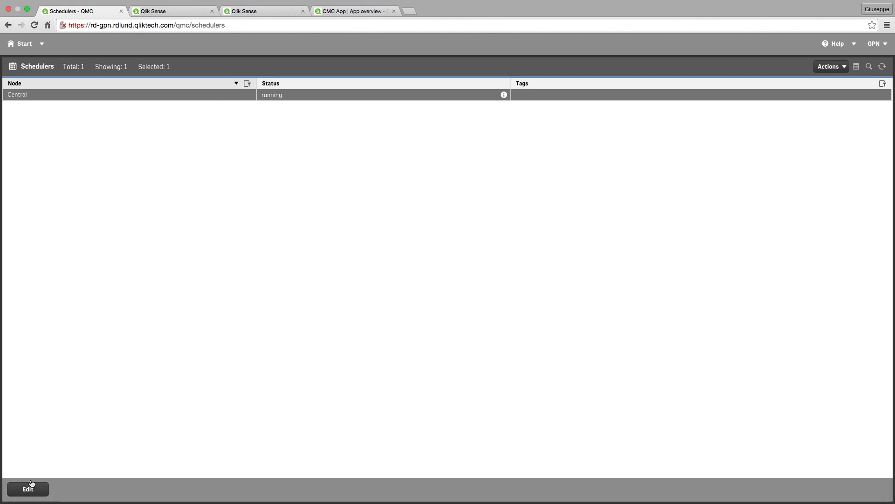
click(27, 488)
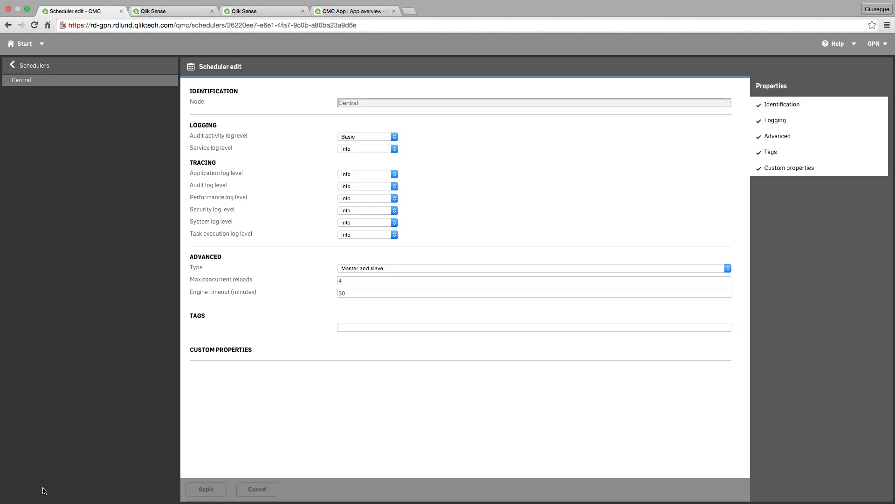
mouse_move(362, 254)
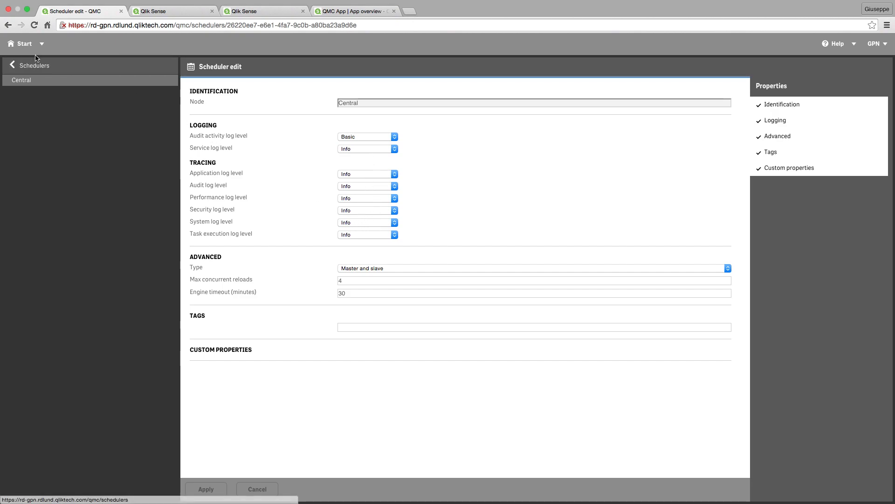
click(20, 44)
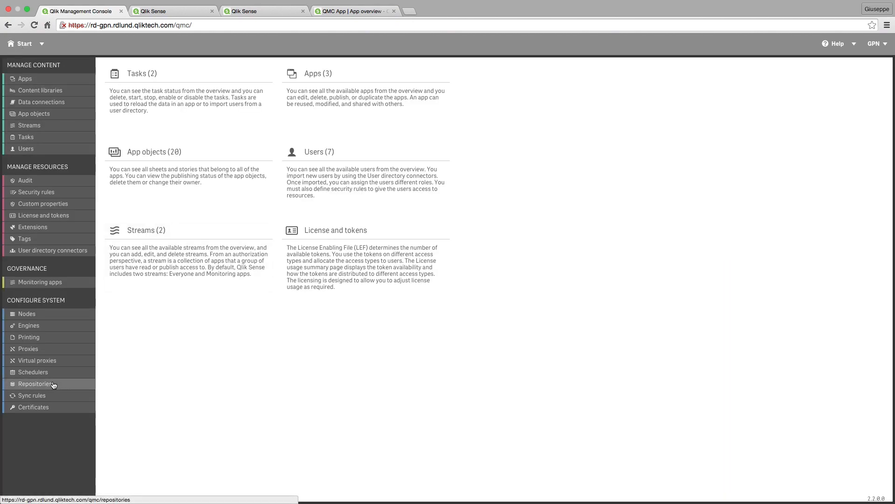
- Review the running Central repository and show the Sync rules list with ResourcesToCentralNode
click(36, 384)
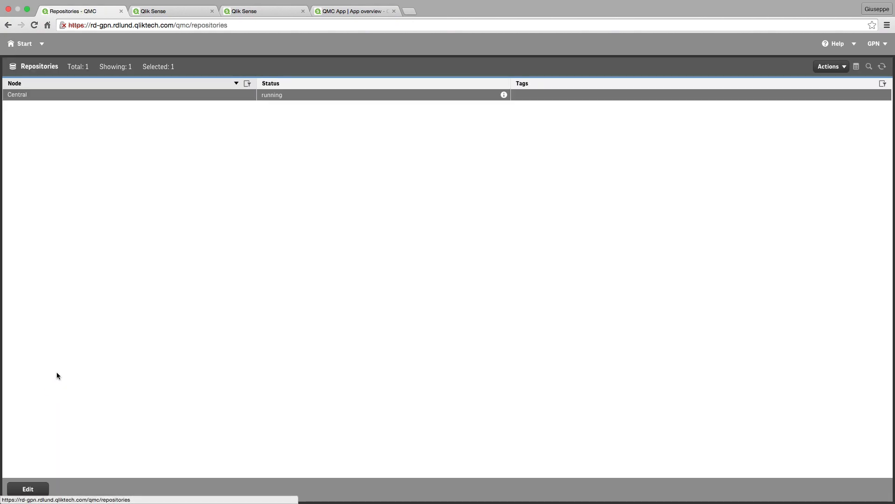
click(28, 488)
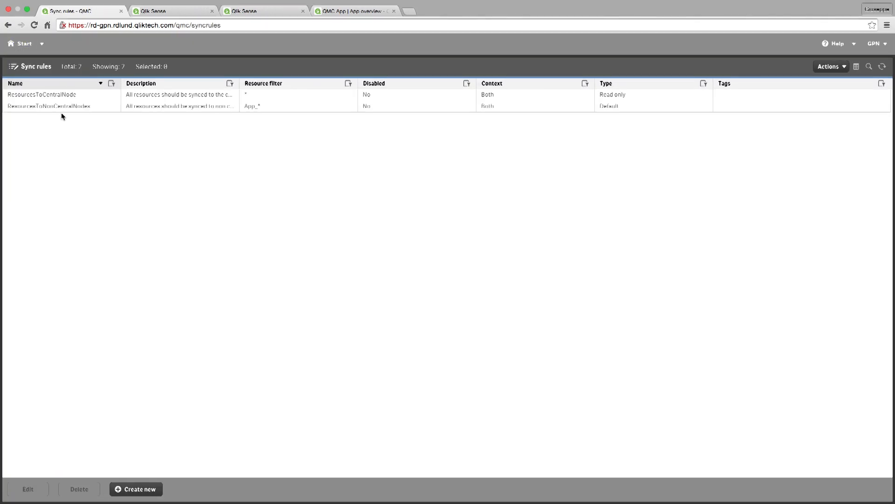
- Review the ResourcesToNonCentralNodes sync rule's properties and return to Start
click(137, 488)
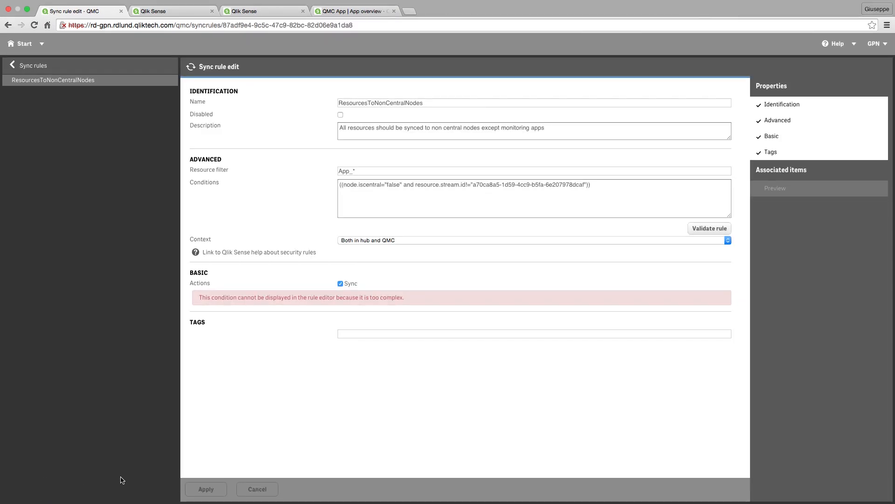
mouse_move(19, 43)
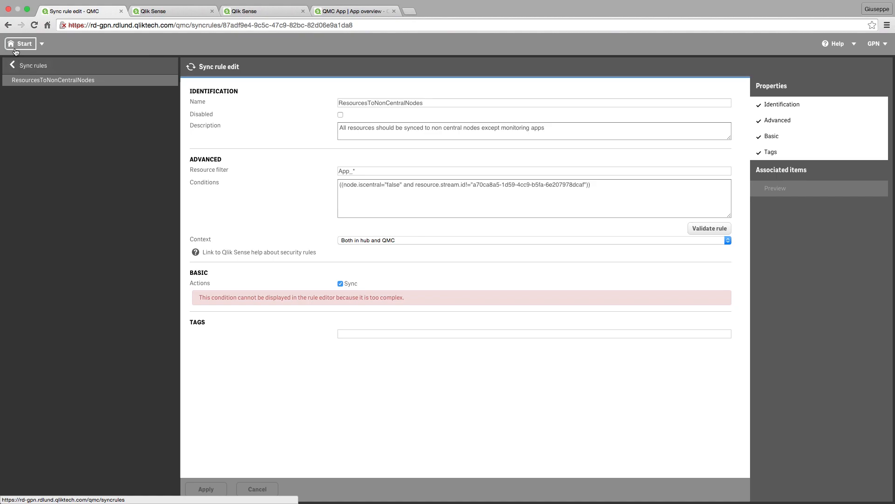
click(20, 44)
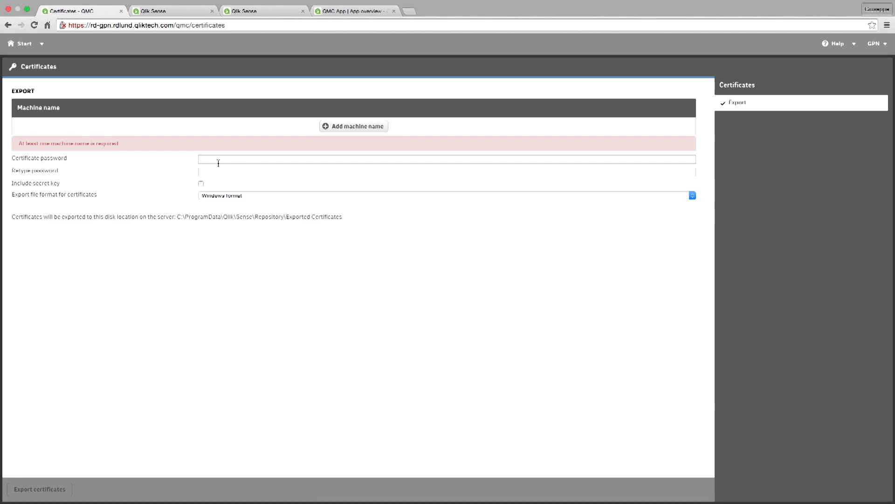
mouse_move(242, 167)
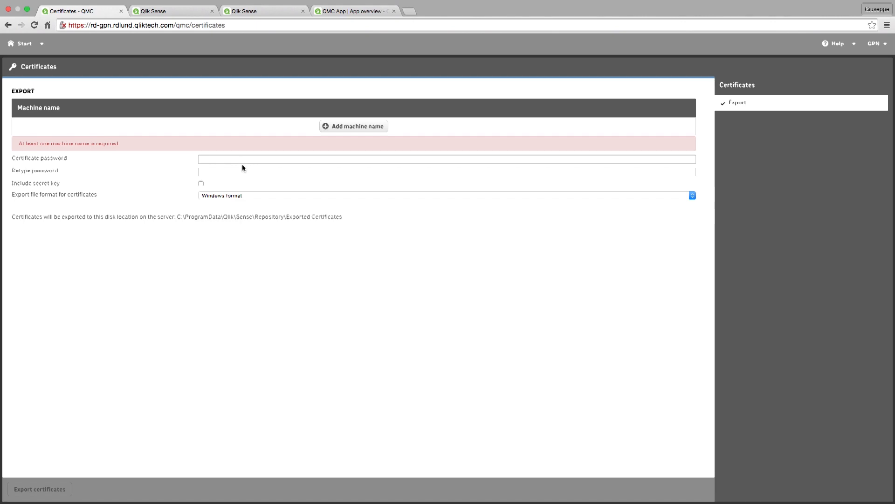
mouse_move(337, 126)
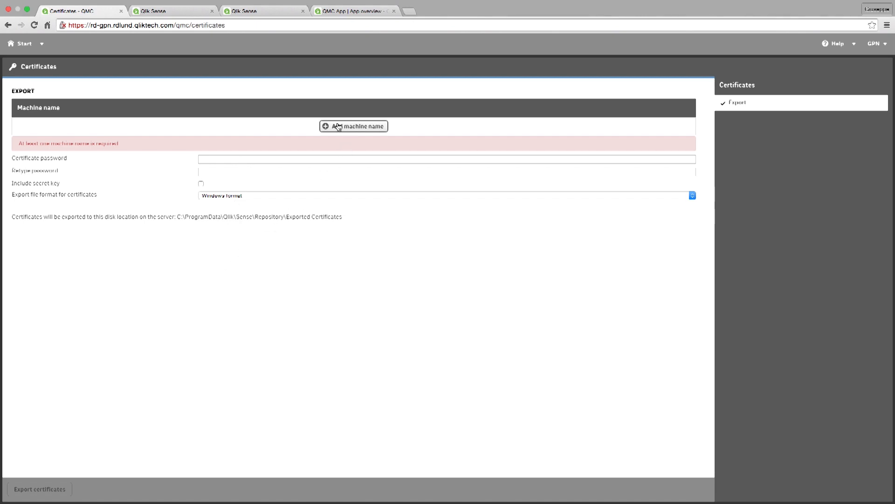